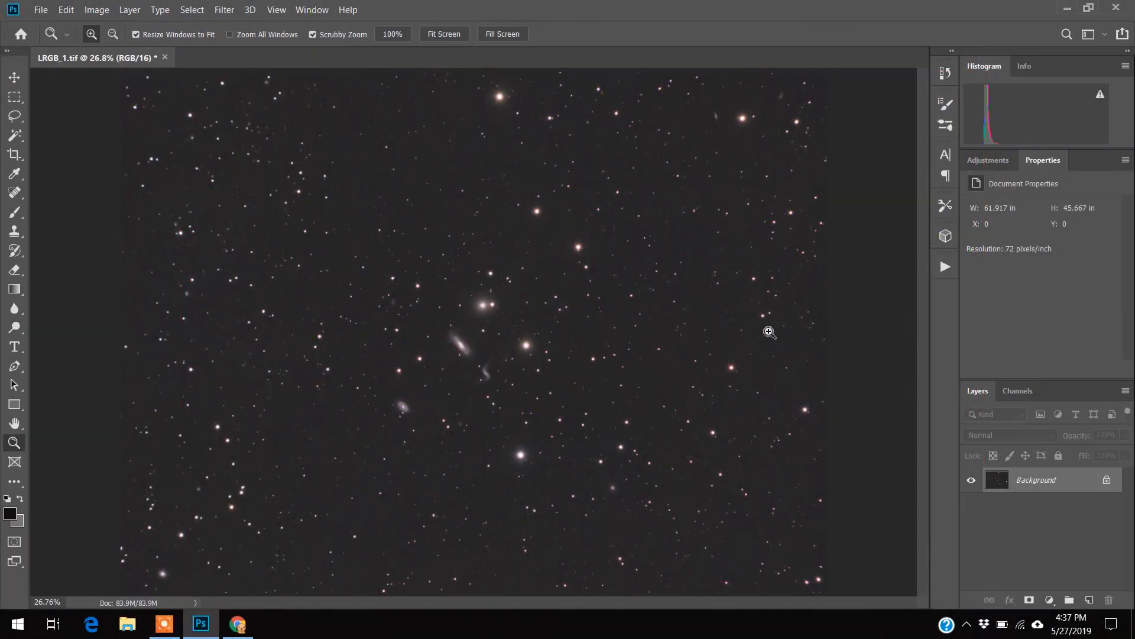
mouse_move(523, 181)
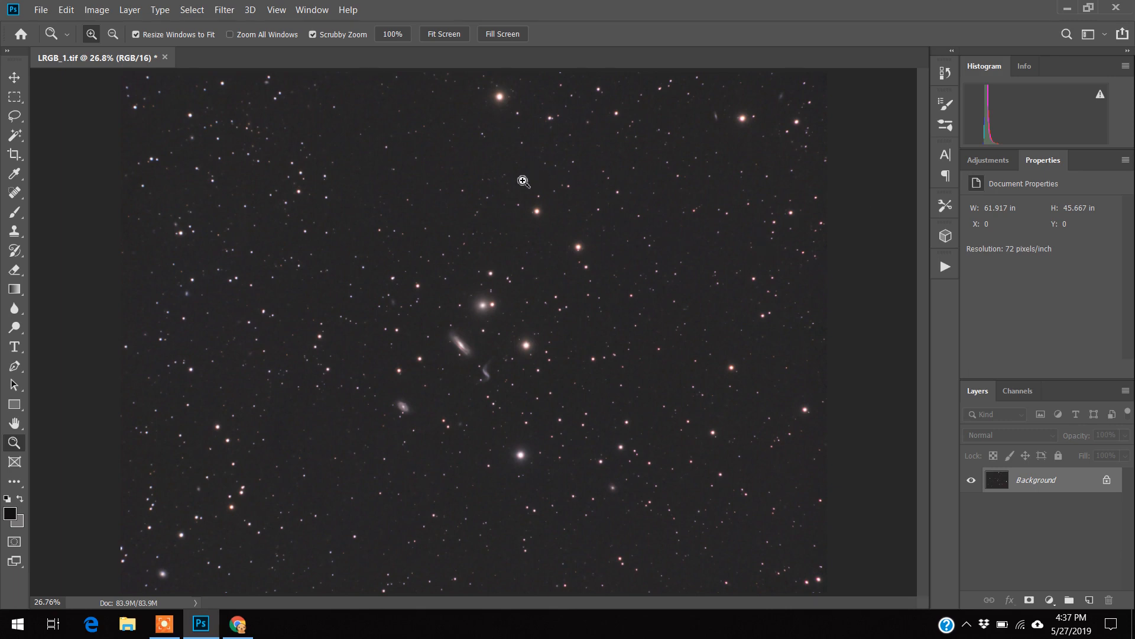
mouse_move(958, 341)
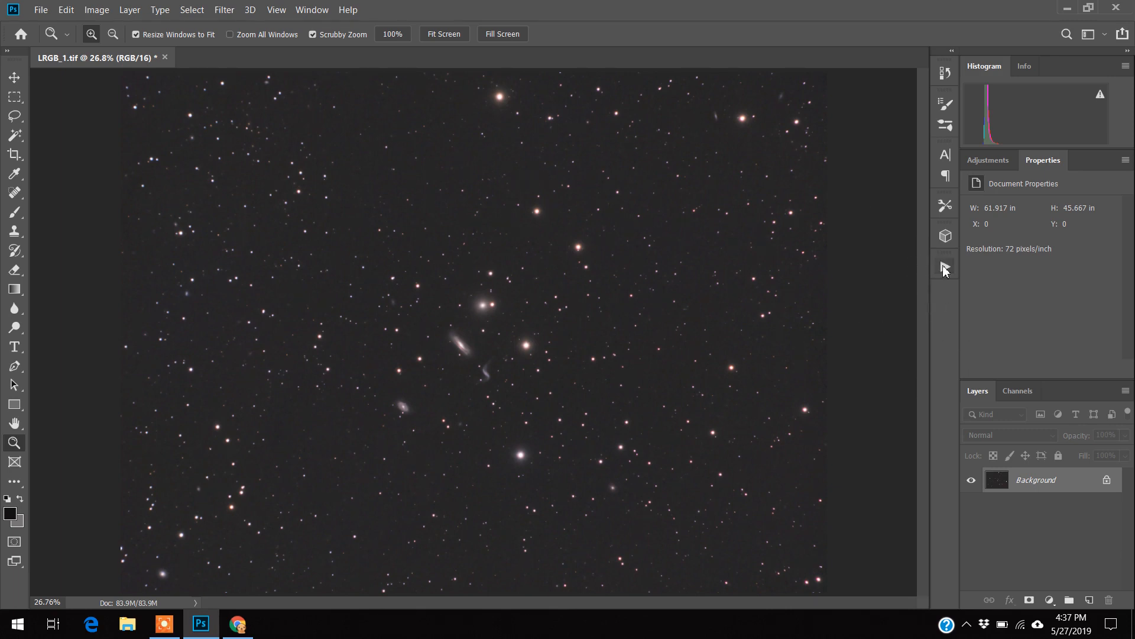
Step: Show the Actions panel and browse the Default Actions and Astronomy Tools sets
left_click(945, 266)
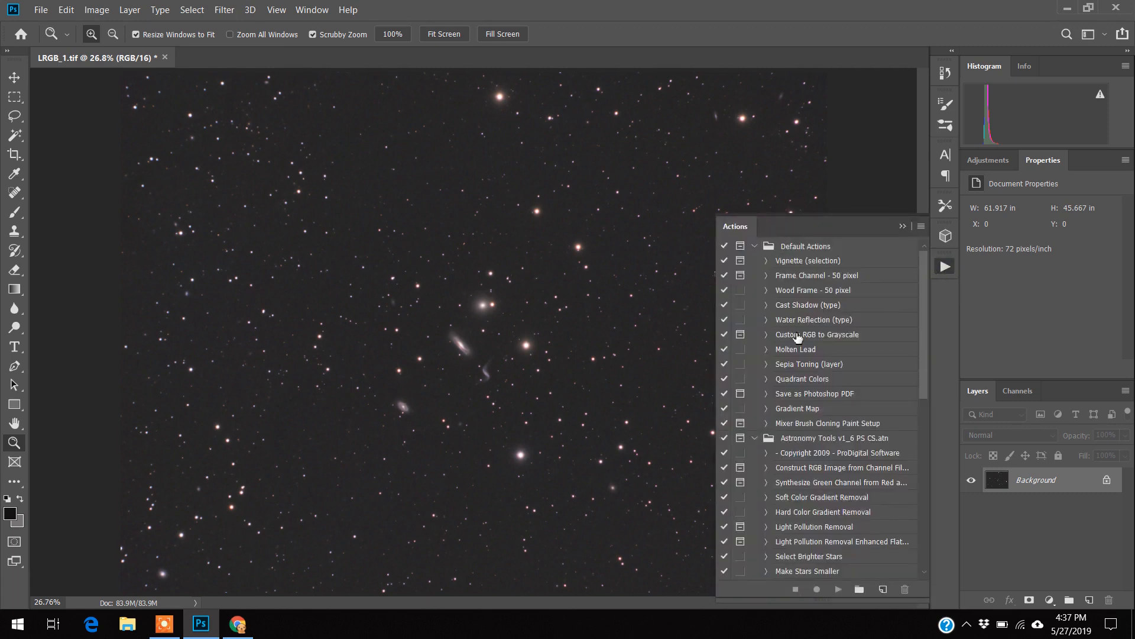
mouse_move(930, 302)
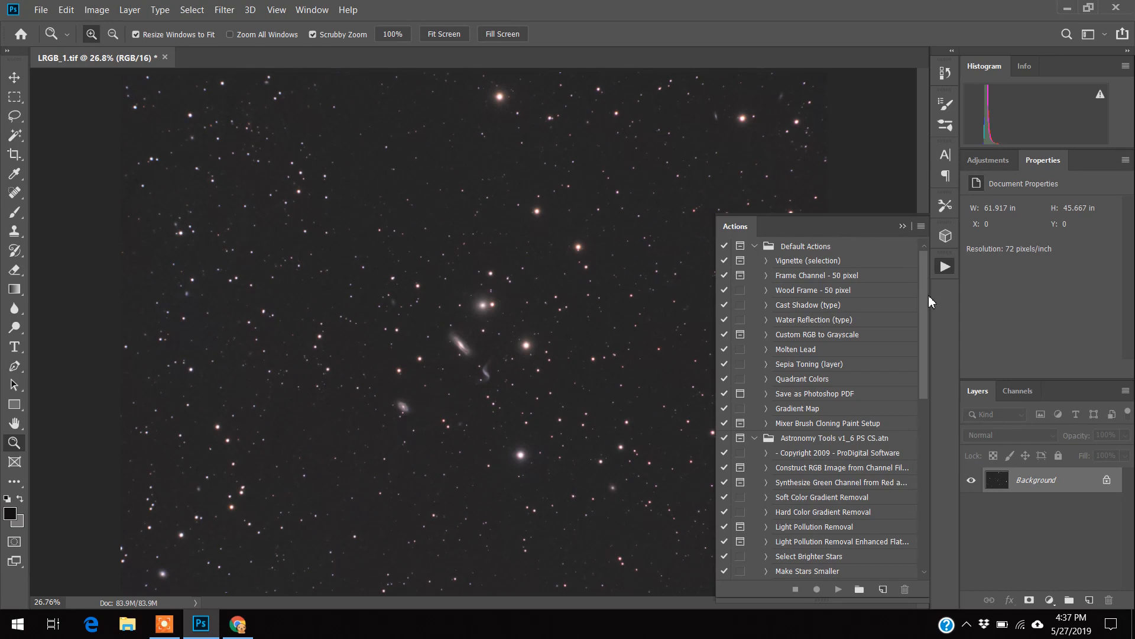
scroll("down", 3)
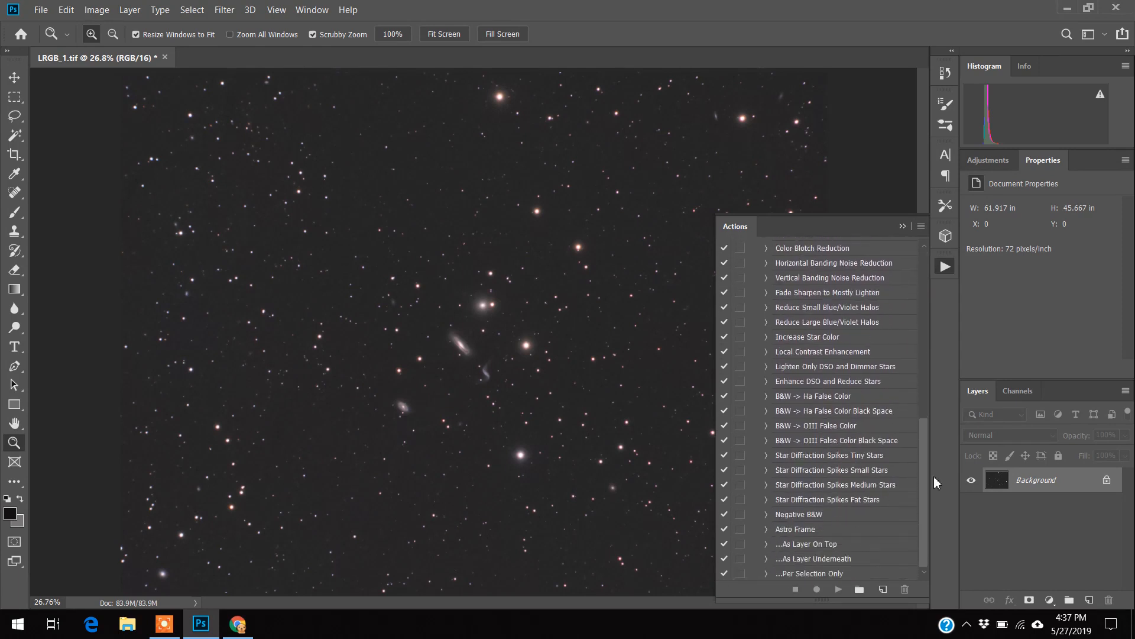
scroll("up", 3)
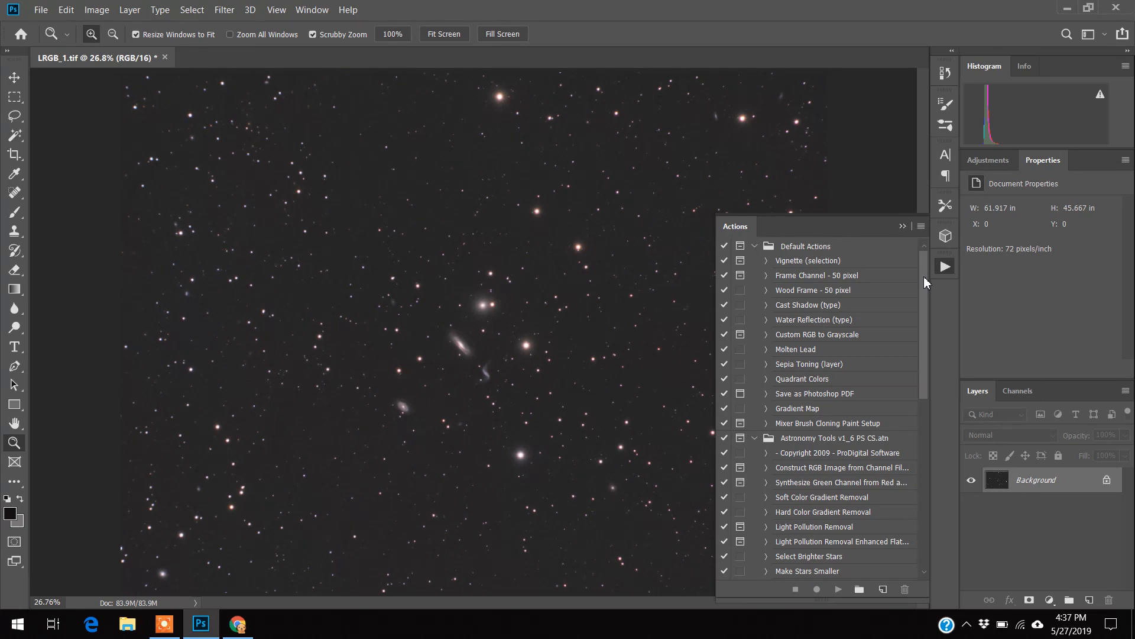
scroll("down", 3)
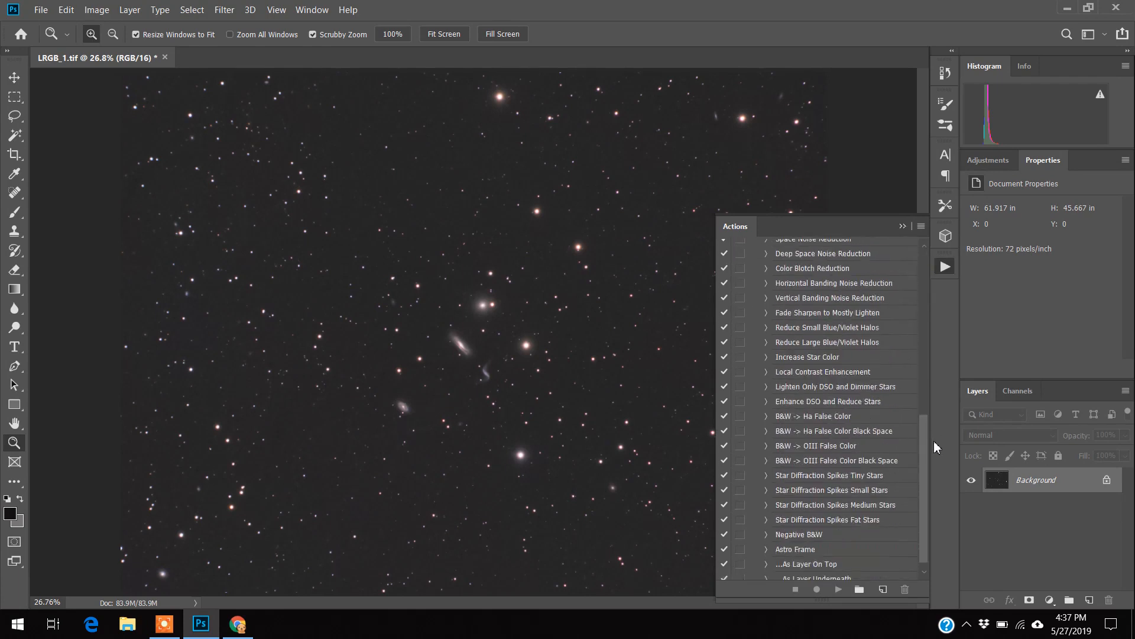
scroll("up", 3)
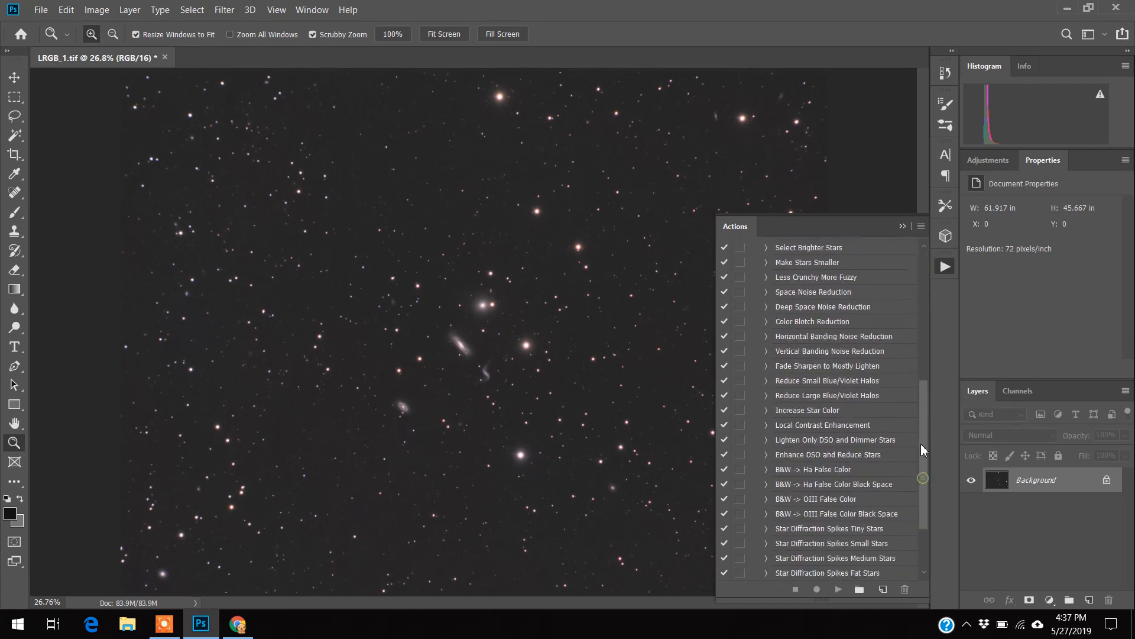
scroll("up", 3)
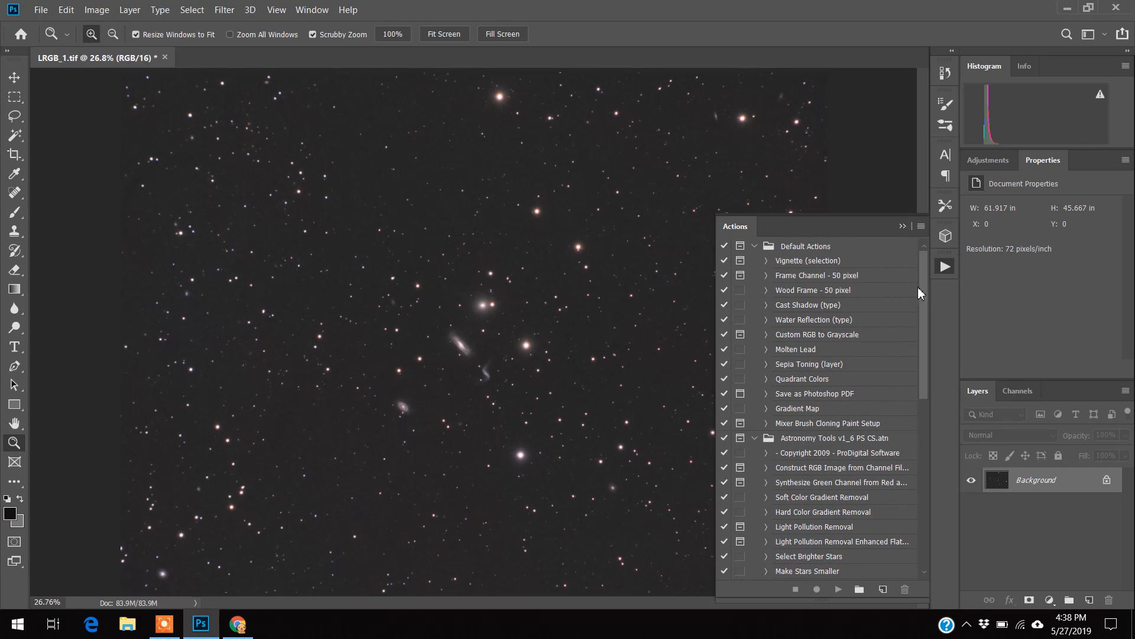
mouse_move(929, 306)
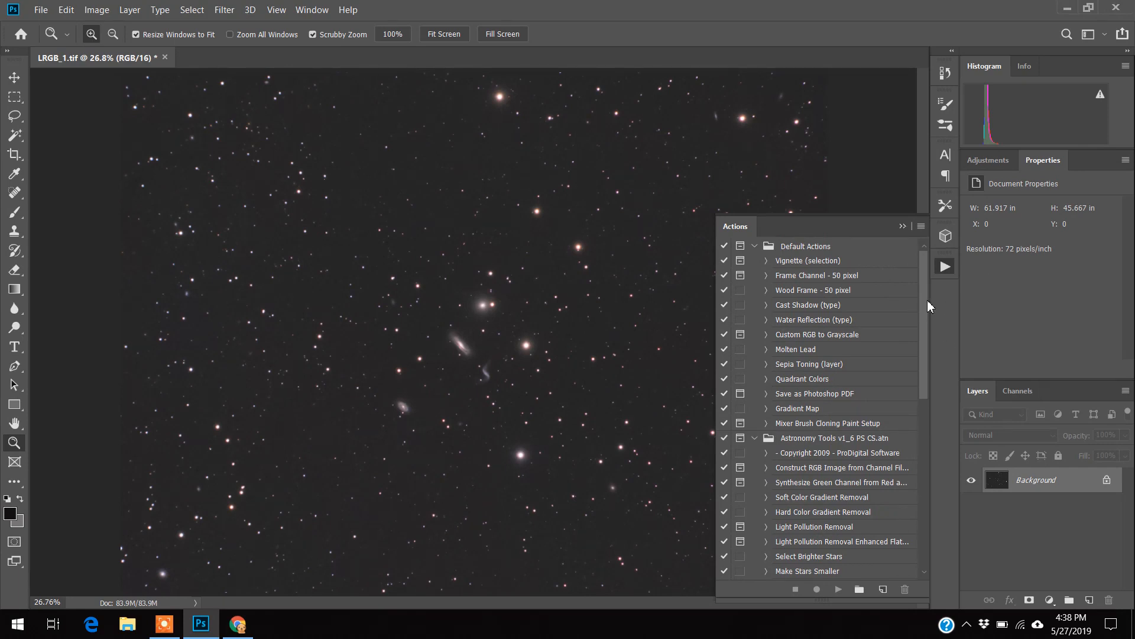
Step: Run the Increase Star Color action, letting it duplicate the Background layer and finish
scroll("down", 3)
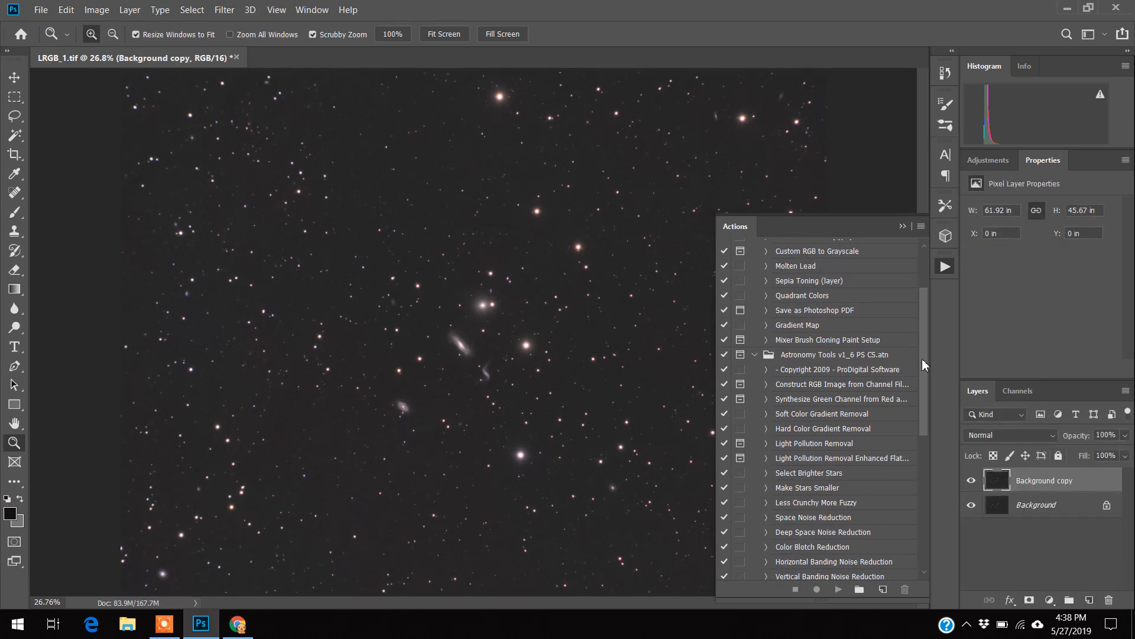
scroll("down", 3)
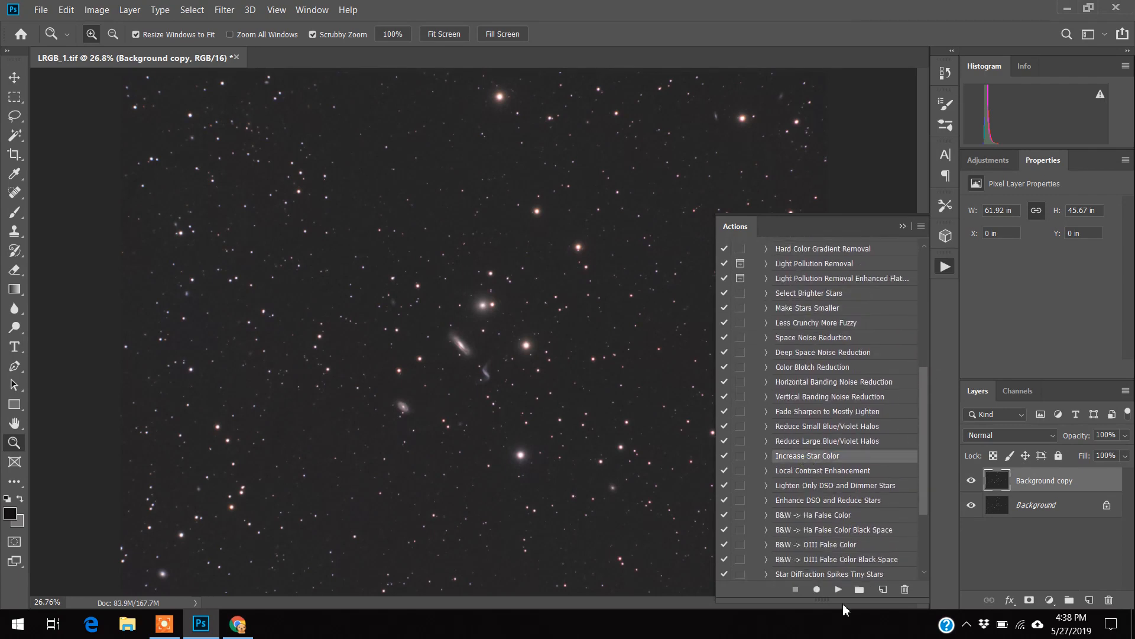
left_click(838, 589)
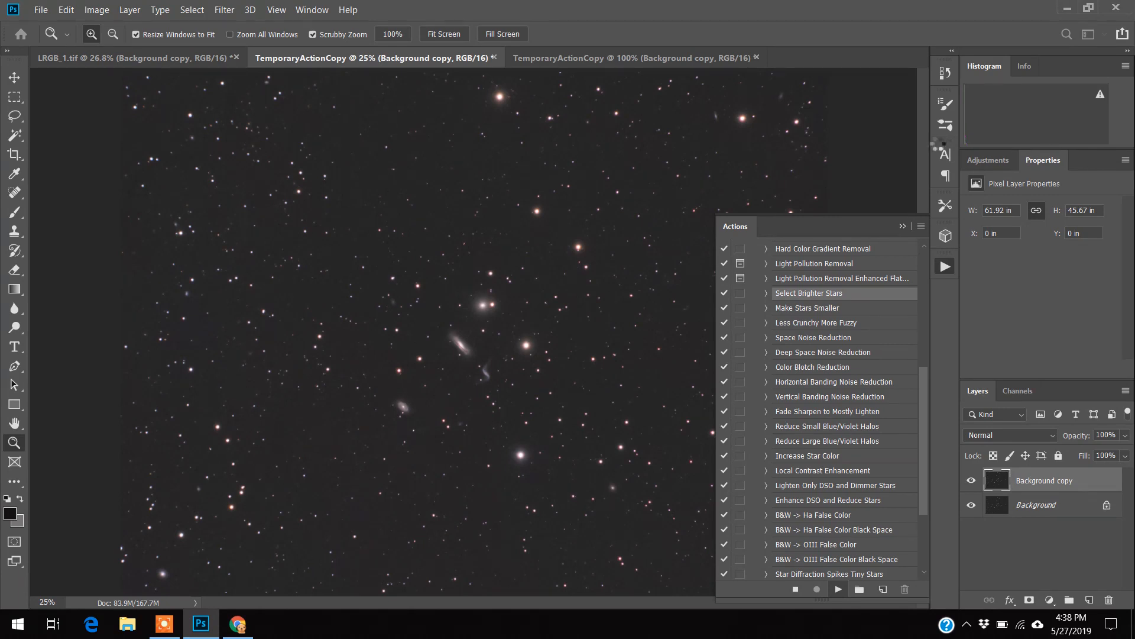
left_click(756, 57)
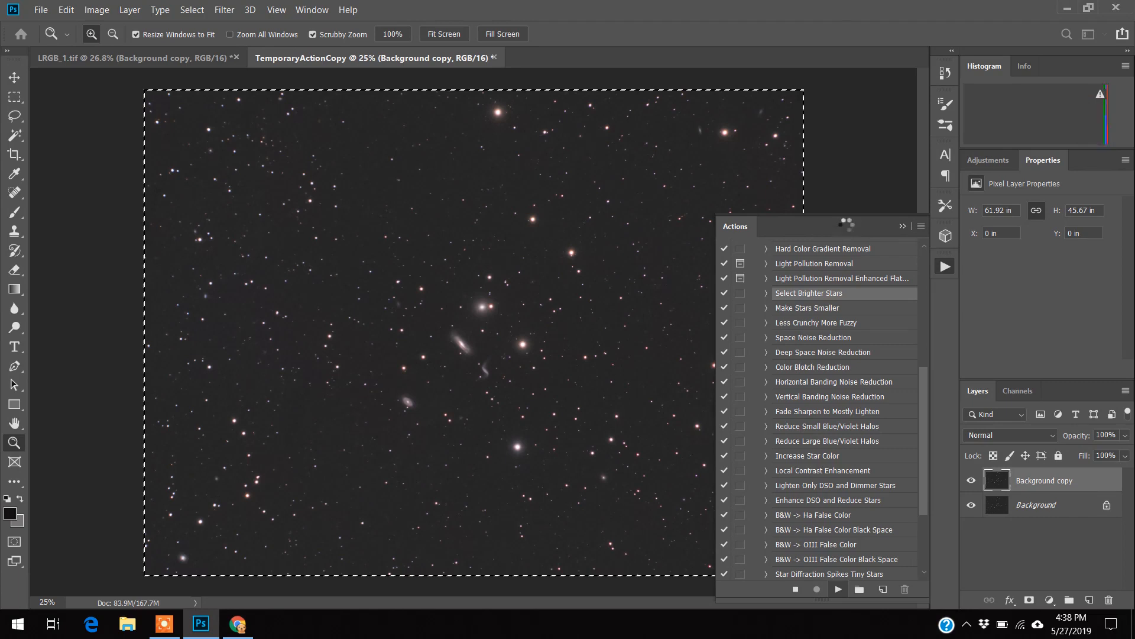
left_click(493, 57)
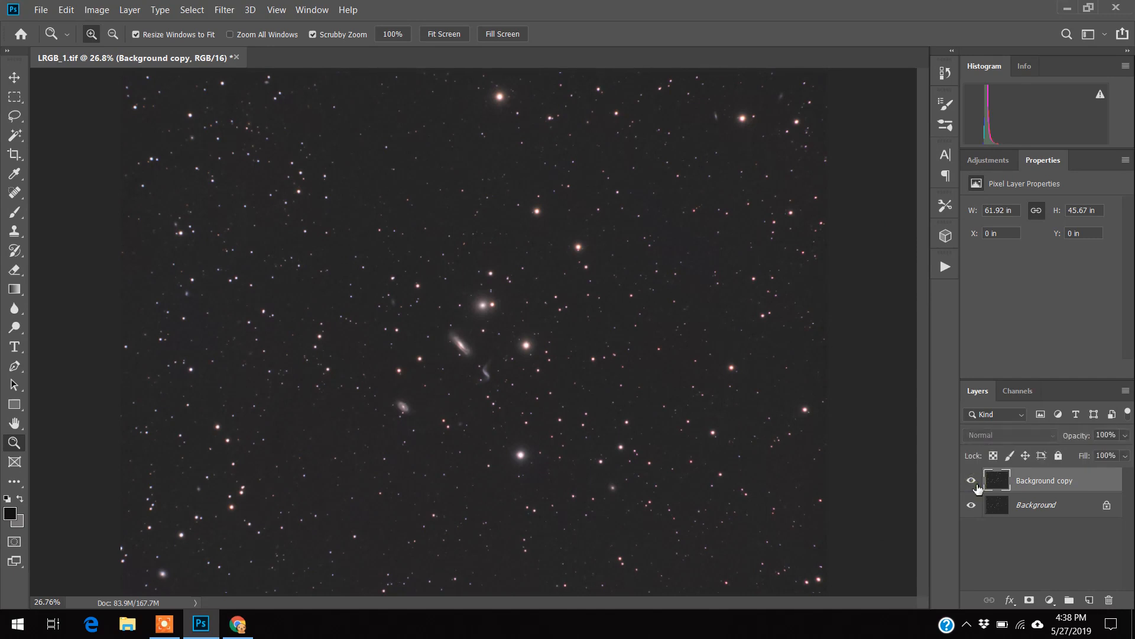
Step: Compare the colour-boosted copy against the original, then flatten the image to one Background layer
left_click(971, 480)
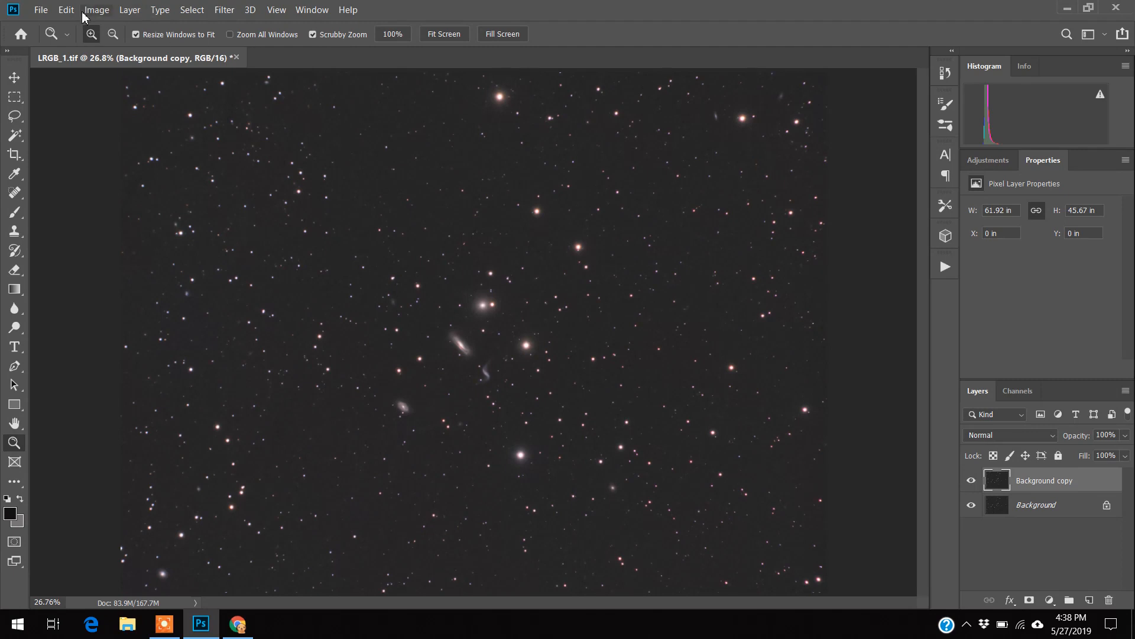
left_click(129, 9)
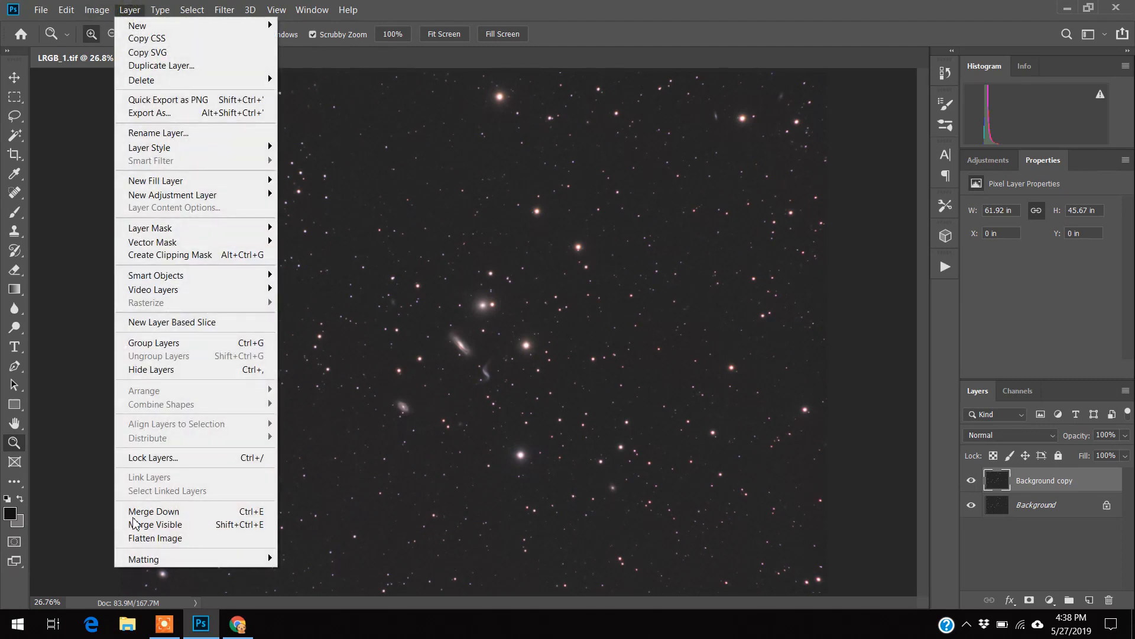
left_click(155, 538)
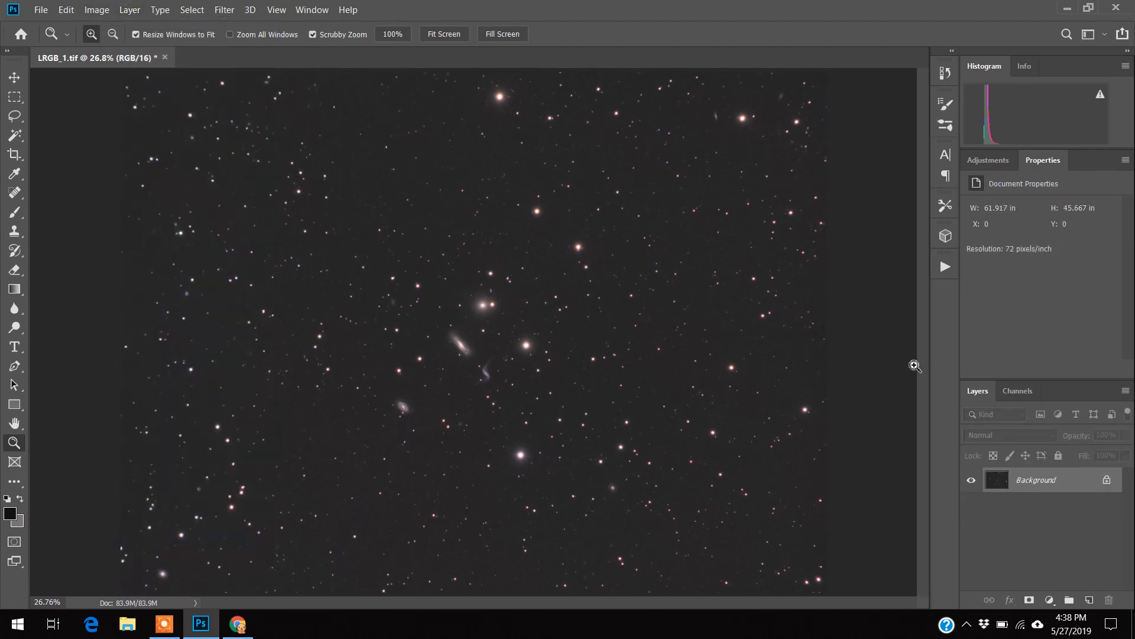
mouse_move(945, 267)
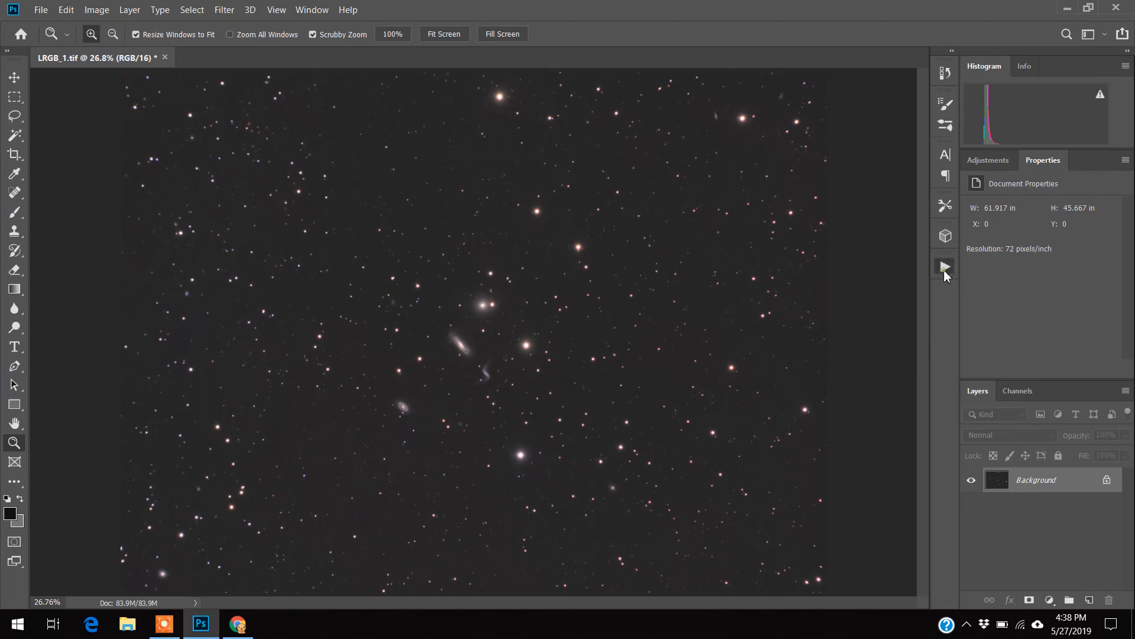
Step: Run the Make Stars Smaller action to produce a shrunken-star Background copy layer
left_click(944, 265)
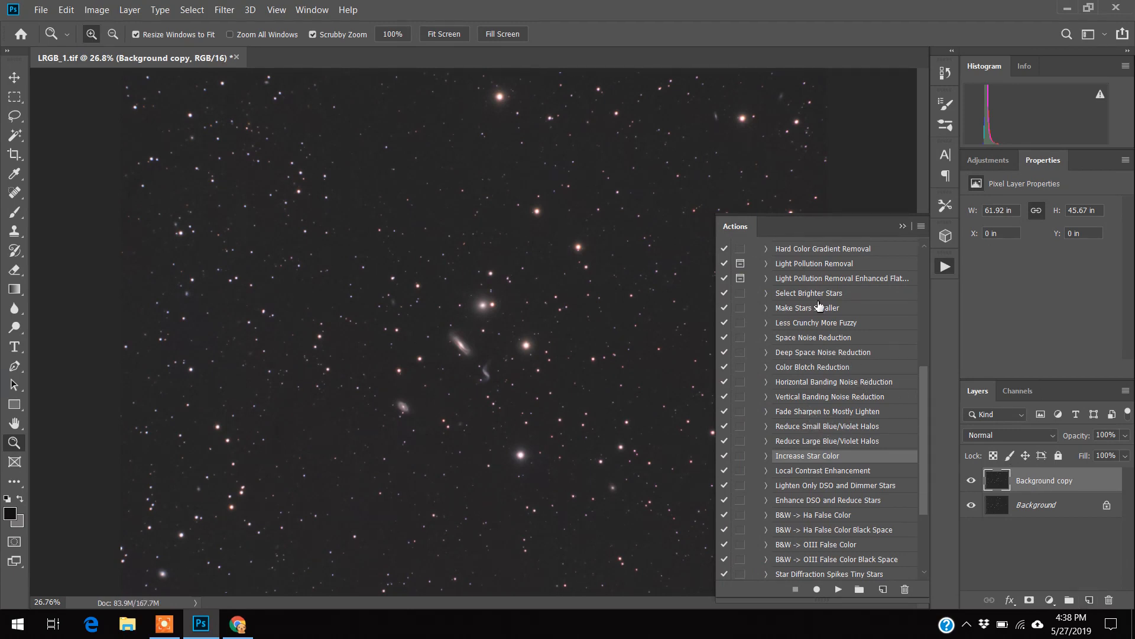
mouse_move(825, 317)
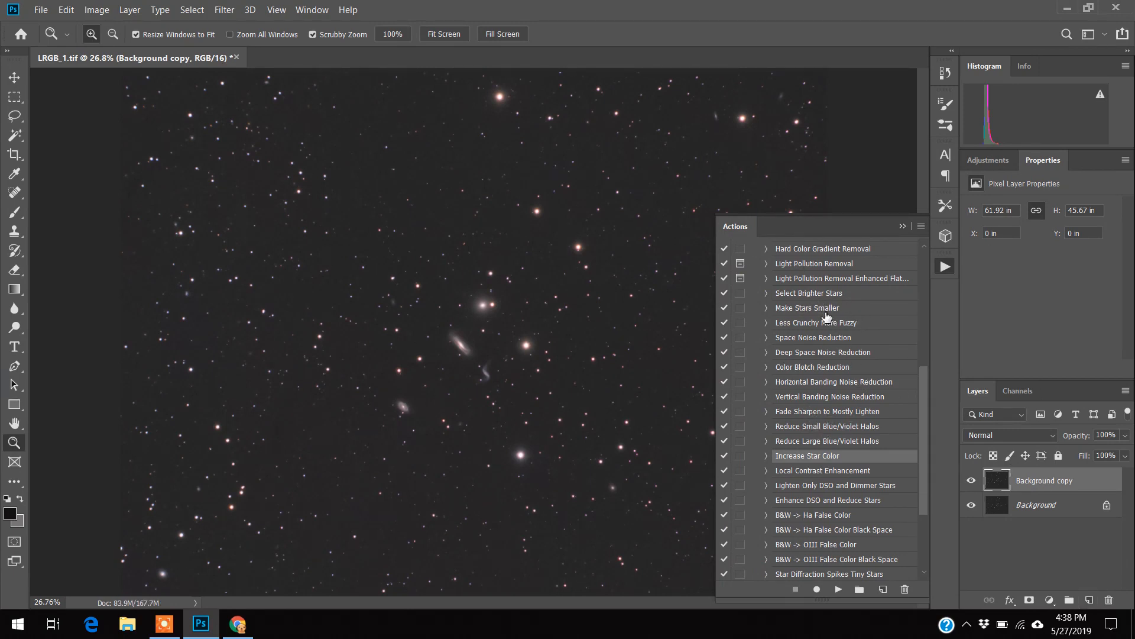
left_click(807, 307)
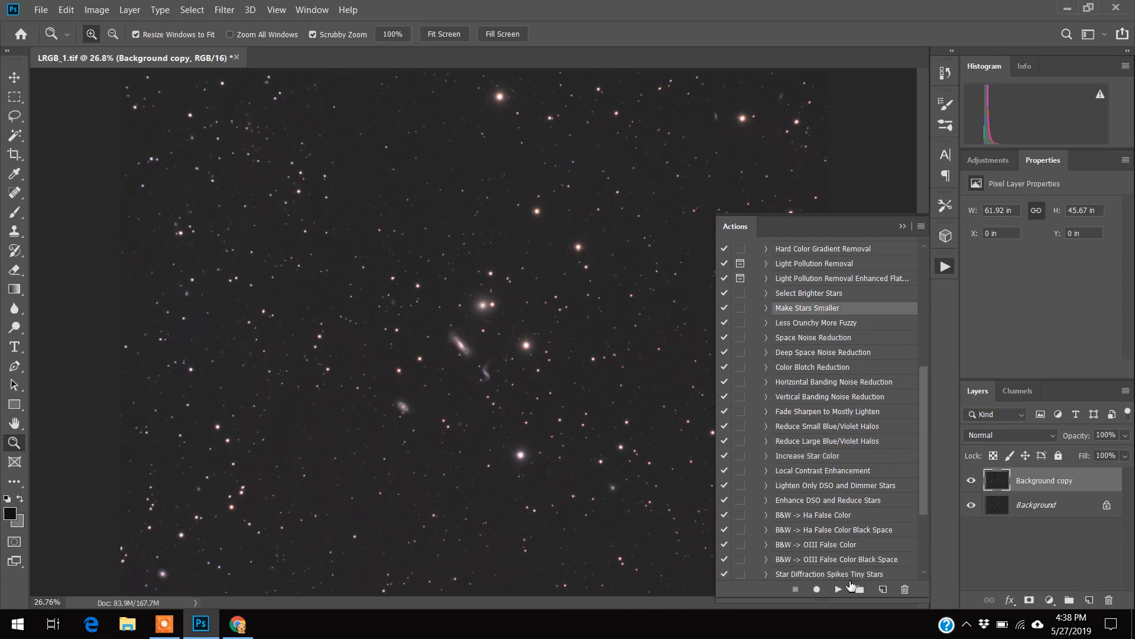
left_click(838, 589)
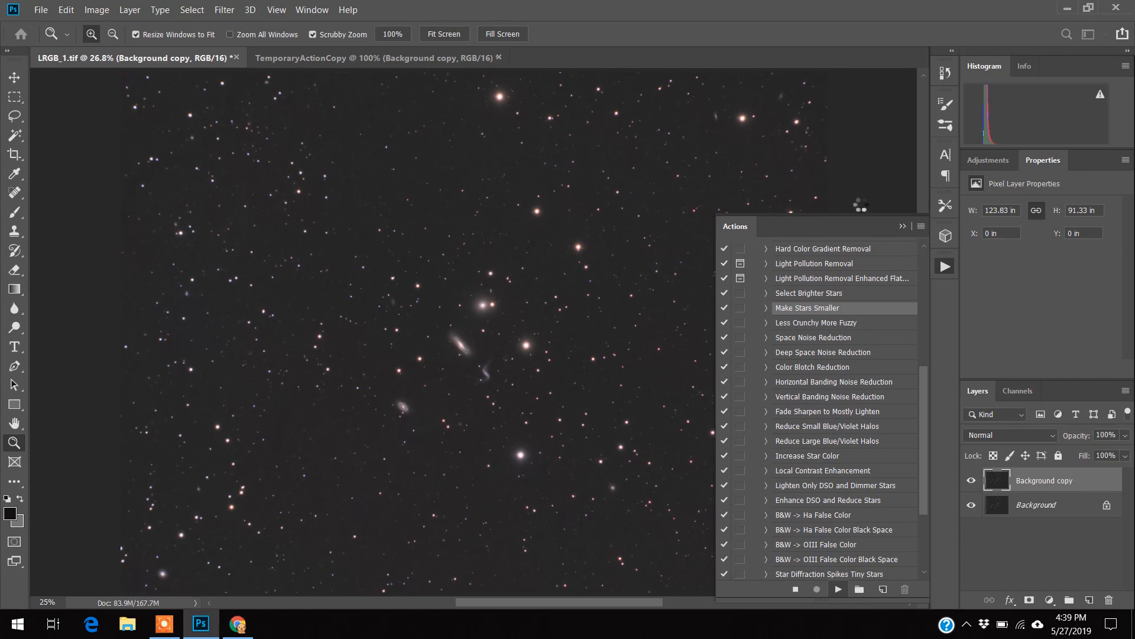
left_click(837, 589)
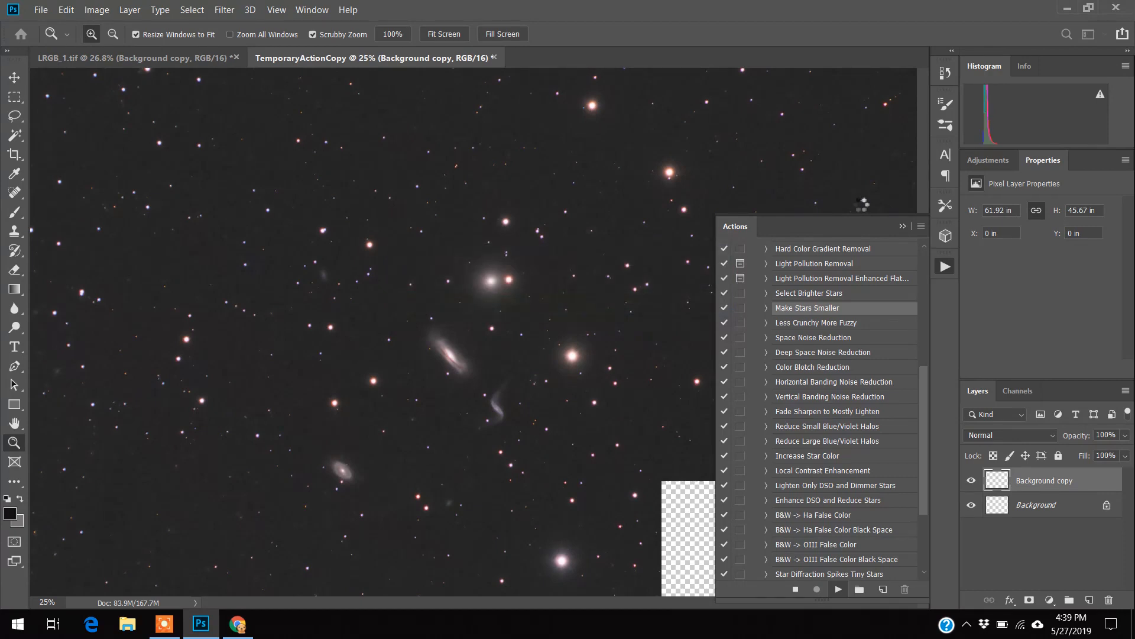
left_click(494, 58)
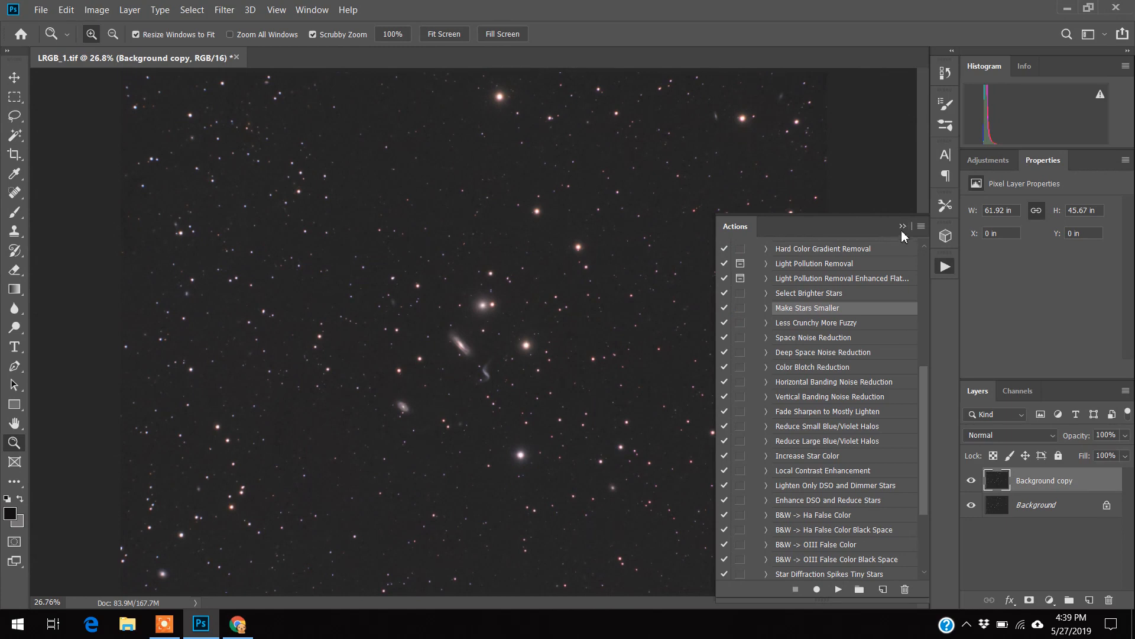
left_click(903, 226)
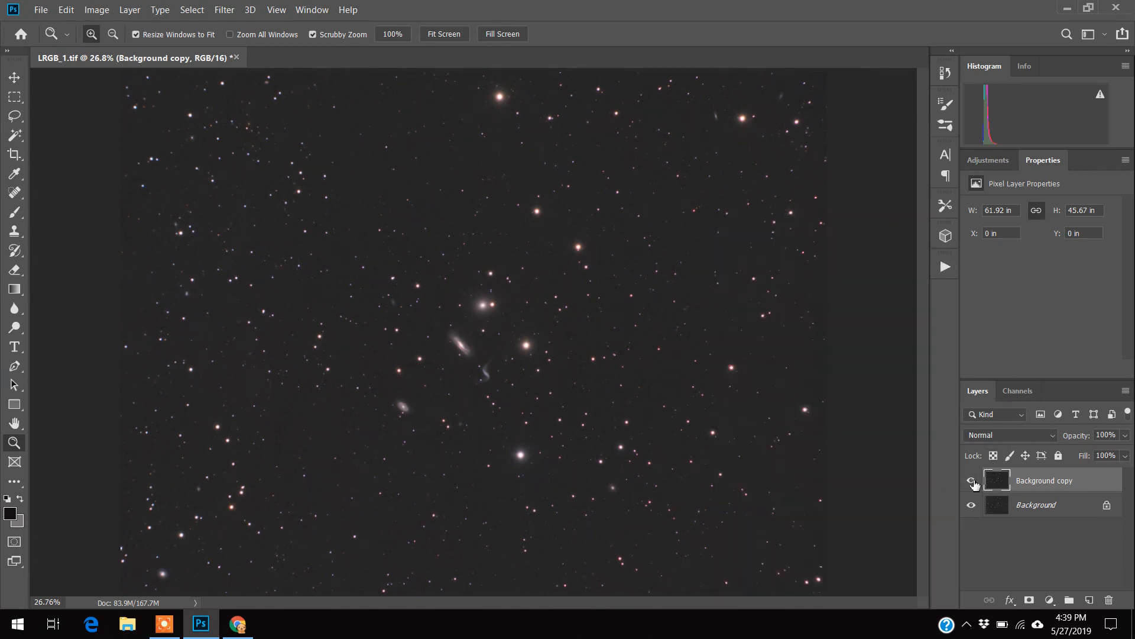
Step: Toggle the Background copy's visibility to compare the stars before and after shrinking
left_click(972, 480)
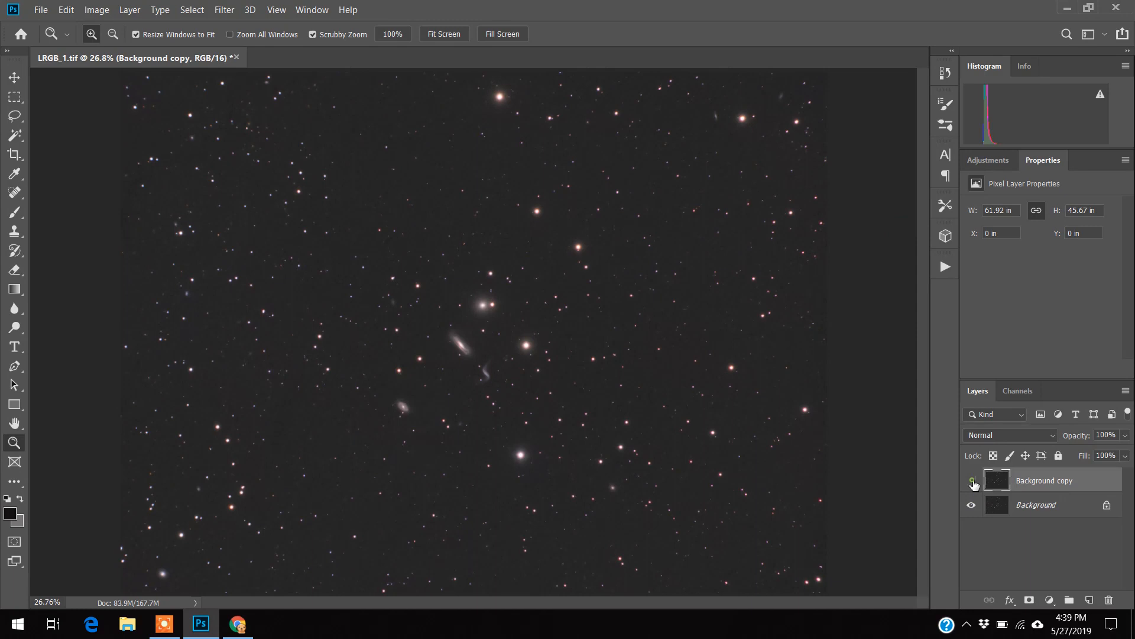
left_click(972, 481)
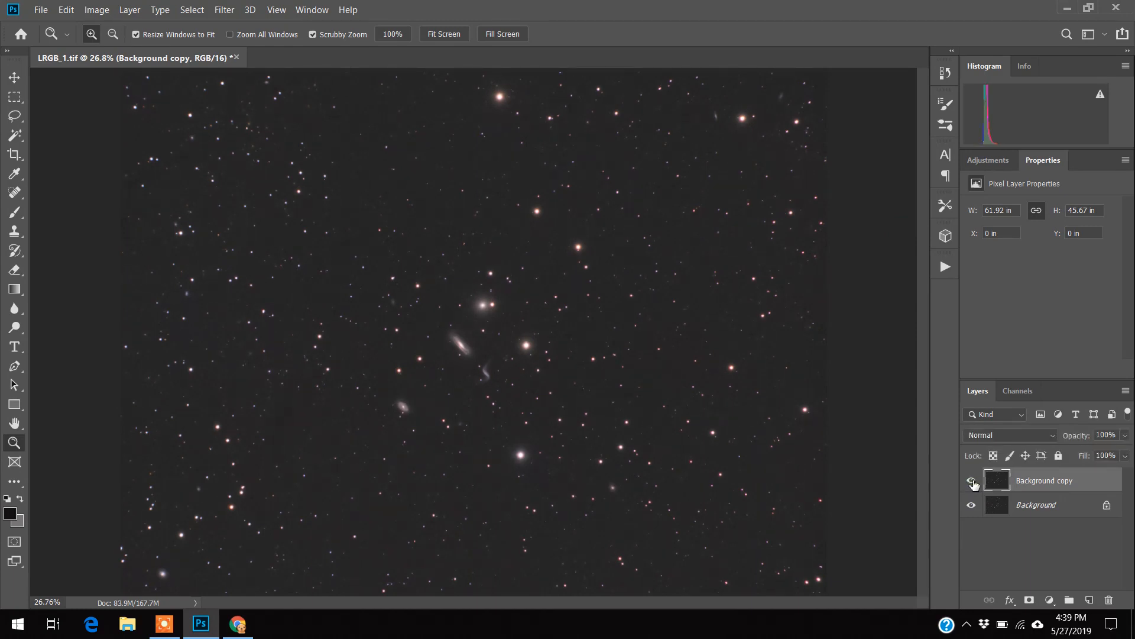
left_click(971, 480)
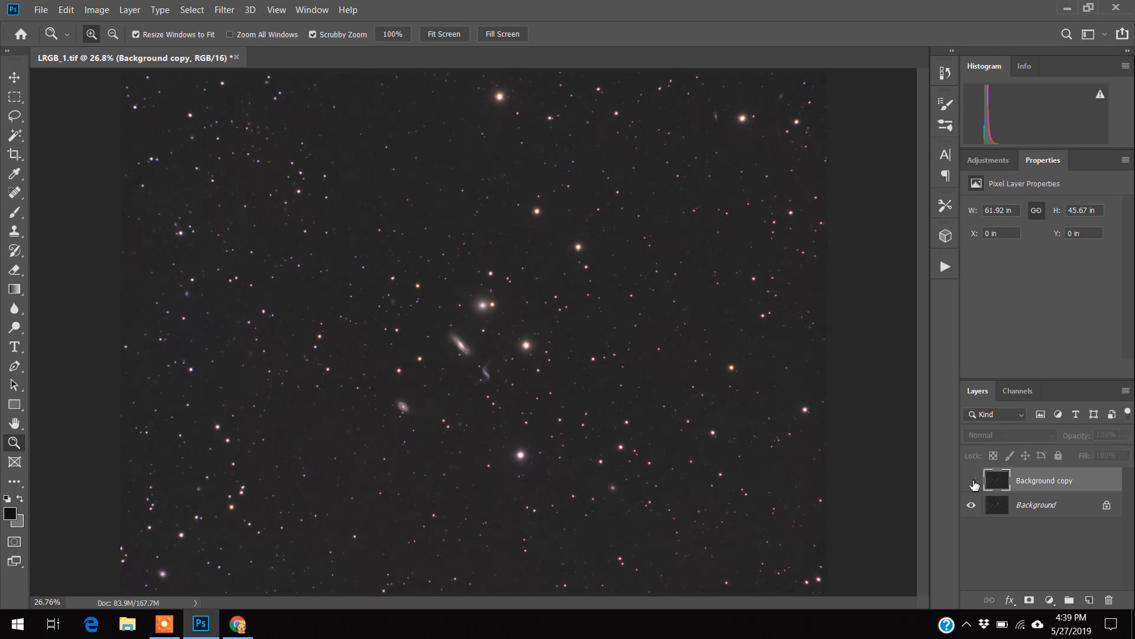
left_click(971, 484)
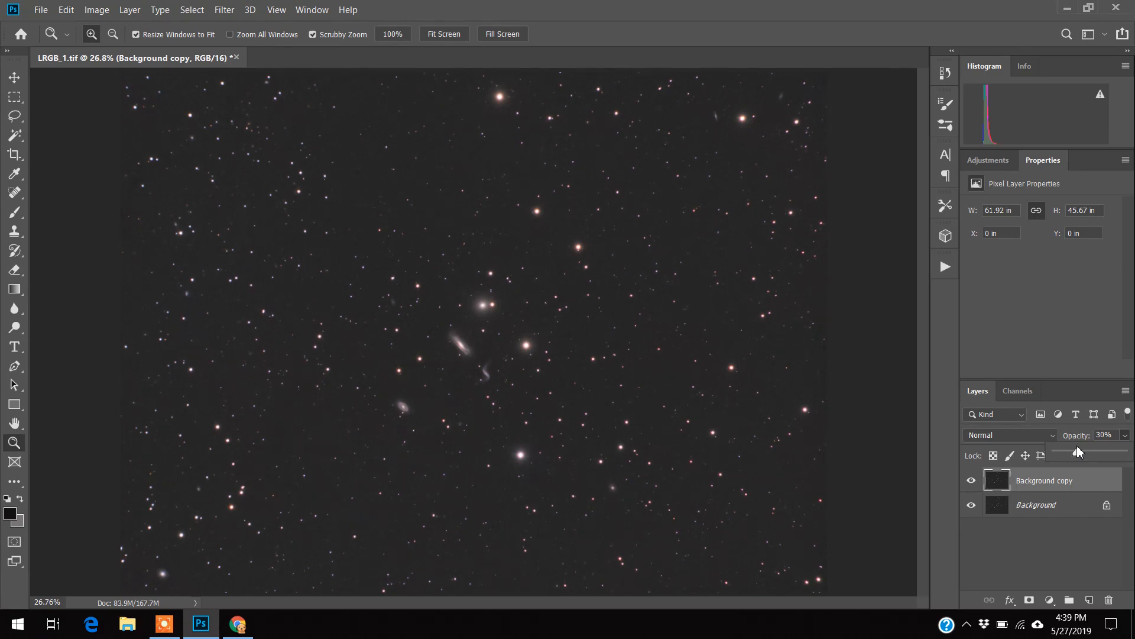
mouse_move(1036, 411)
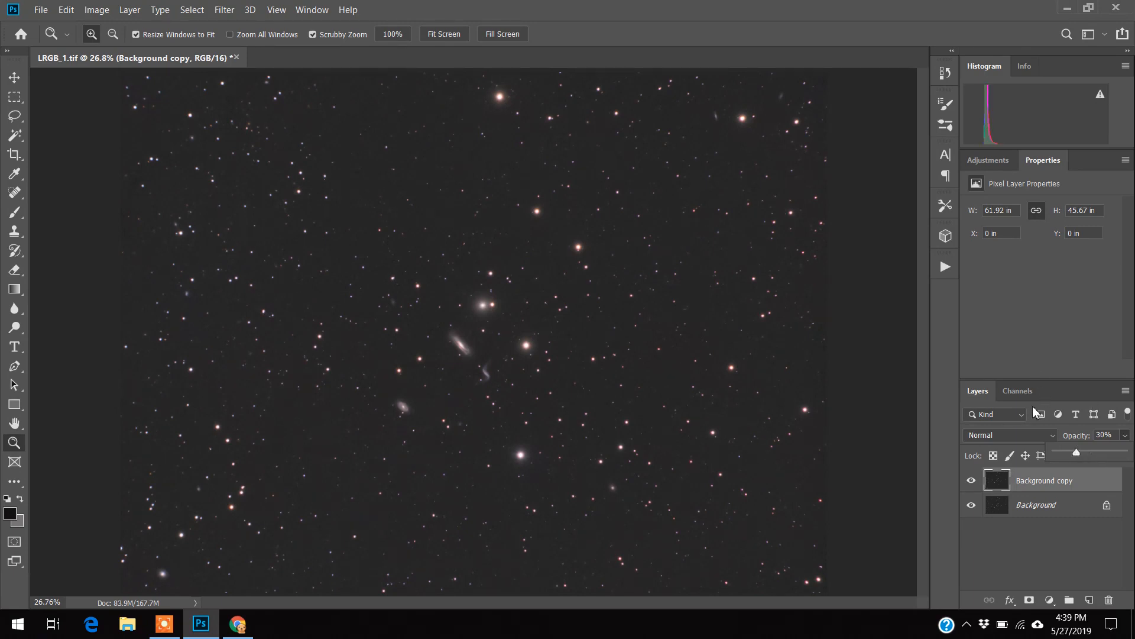
mouse_move(855, 482)
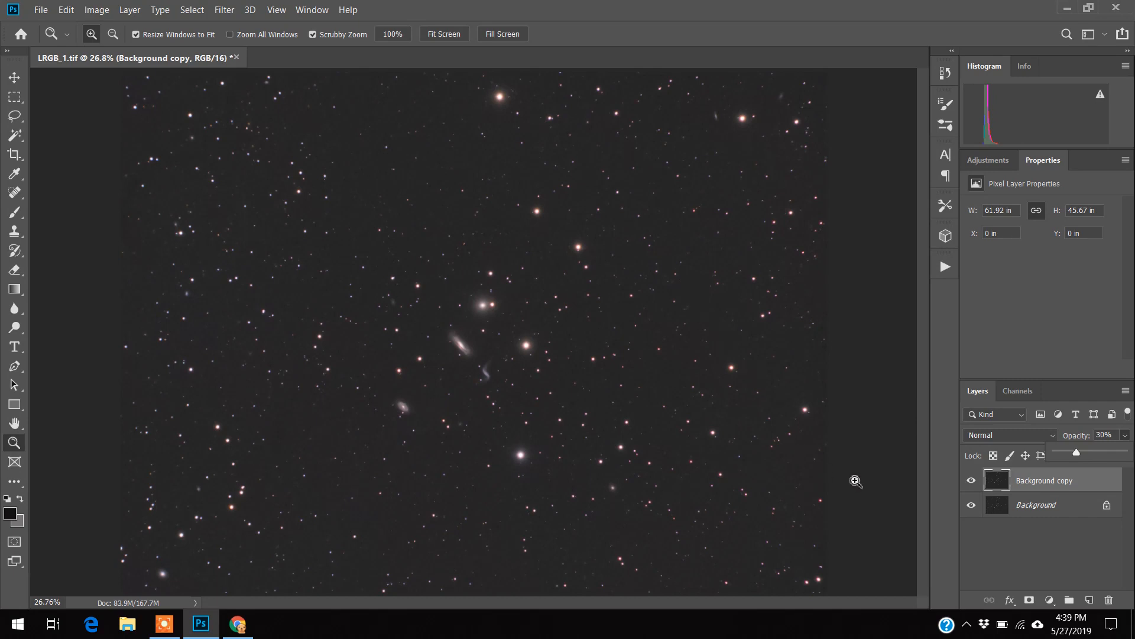
left_click(972, 483)
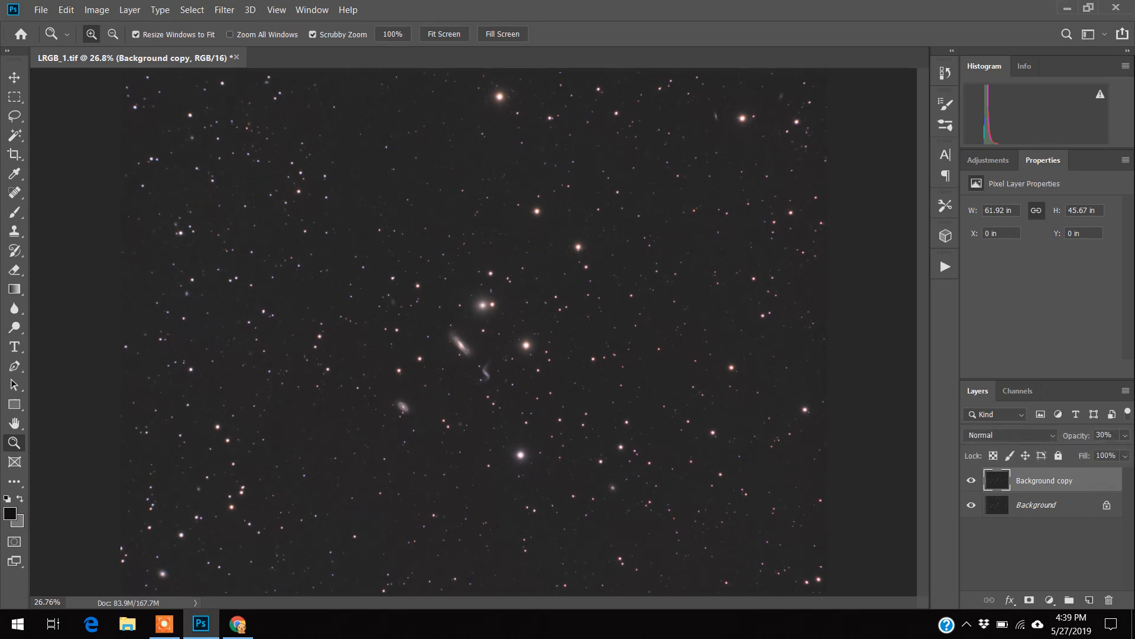
Step: Merge the visible layers so the star-shrinking blend becomes permanent
left_click(130, 9)
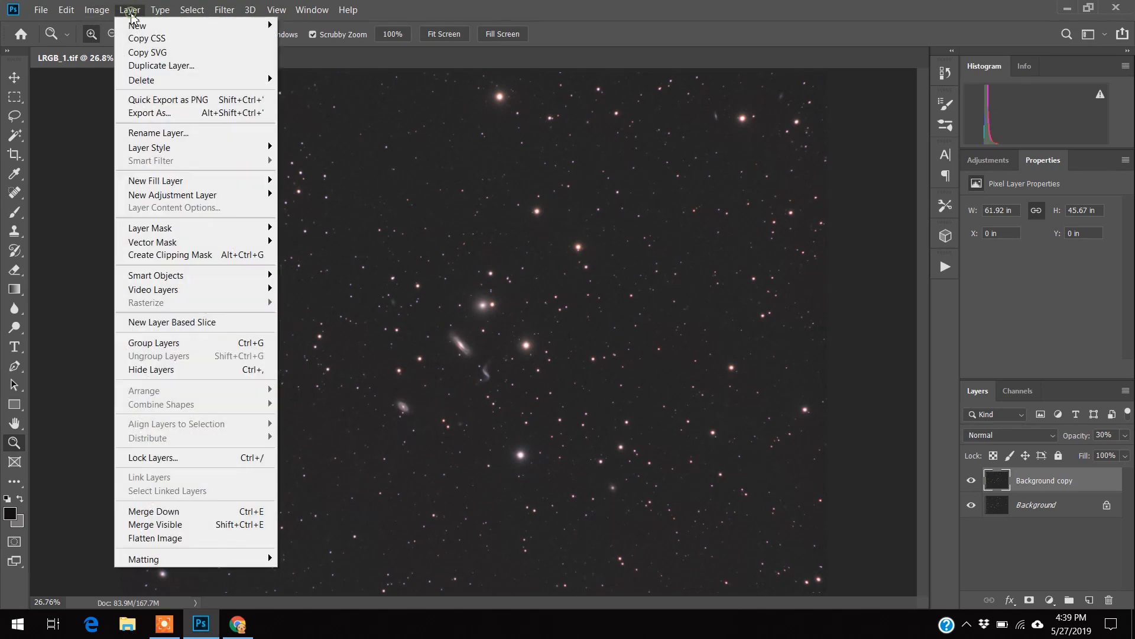
left_click(159, 10)
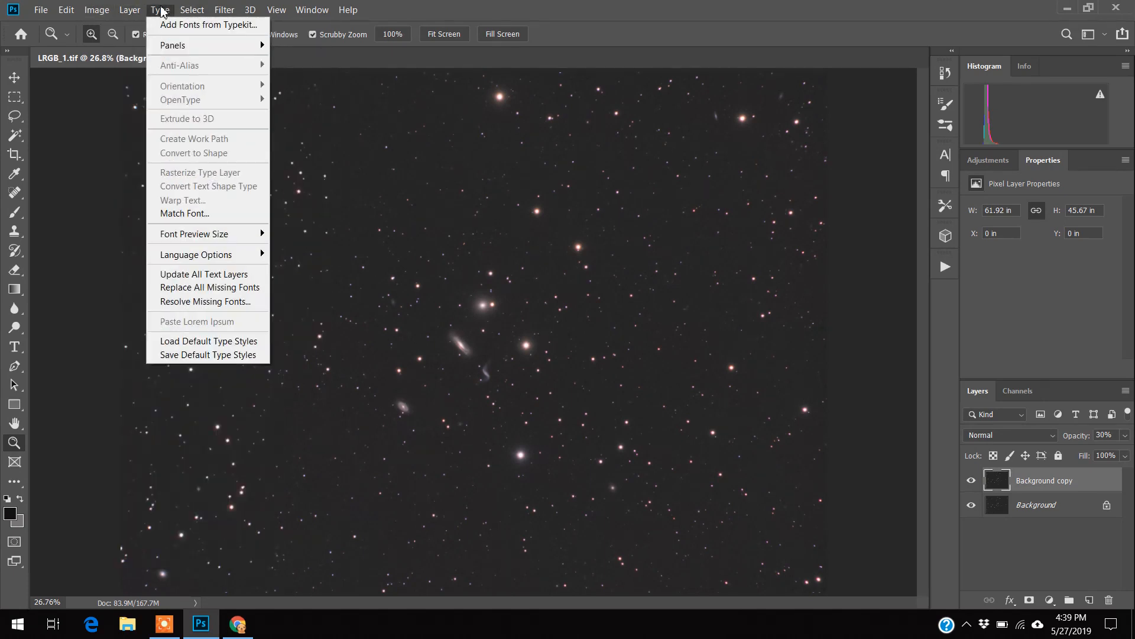
left_click(96, 10)
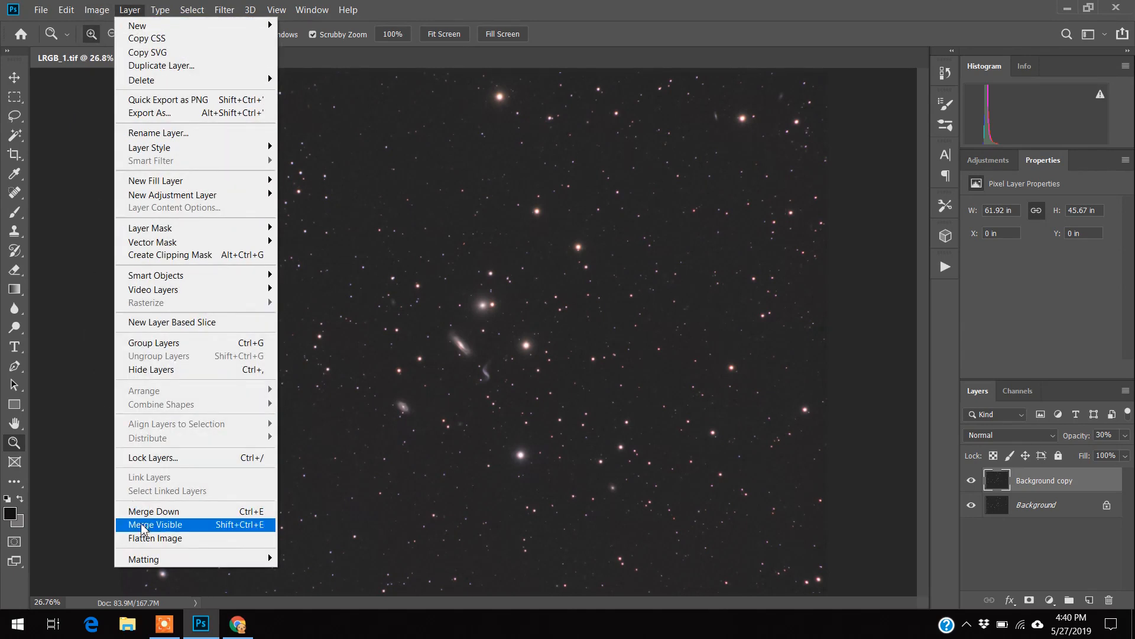
left_click(155, 538)
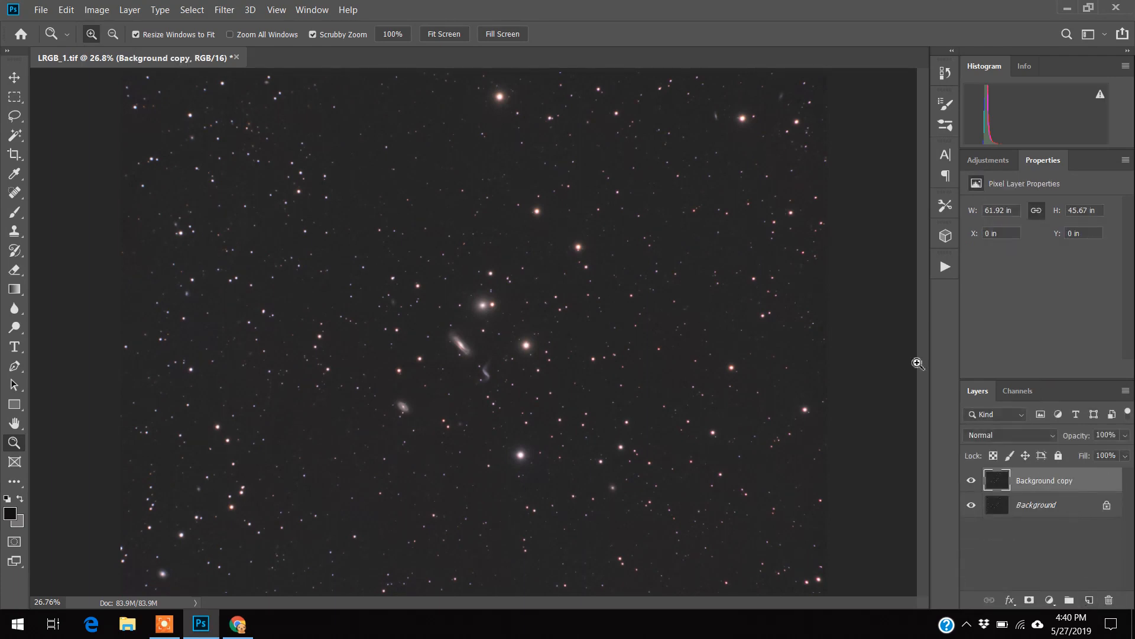
Step: Run the Less Crunchy More Fuzzy action and let it finish on a new Background copy
left_click(945, 267)
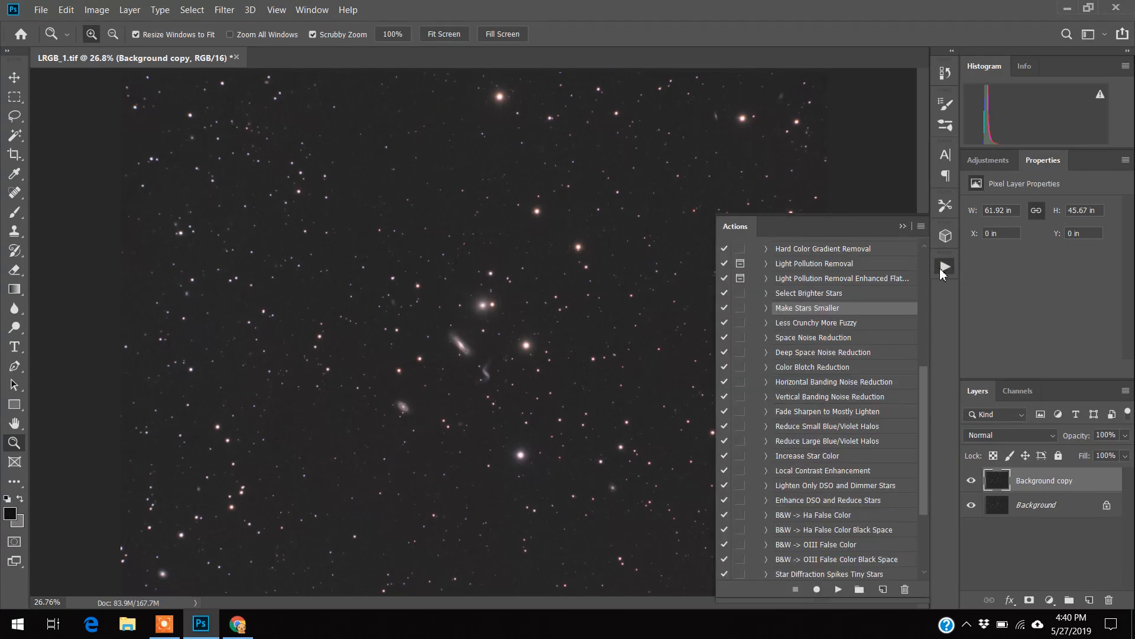
mouse_move(854, 262)
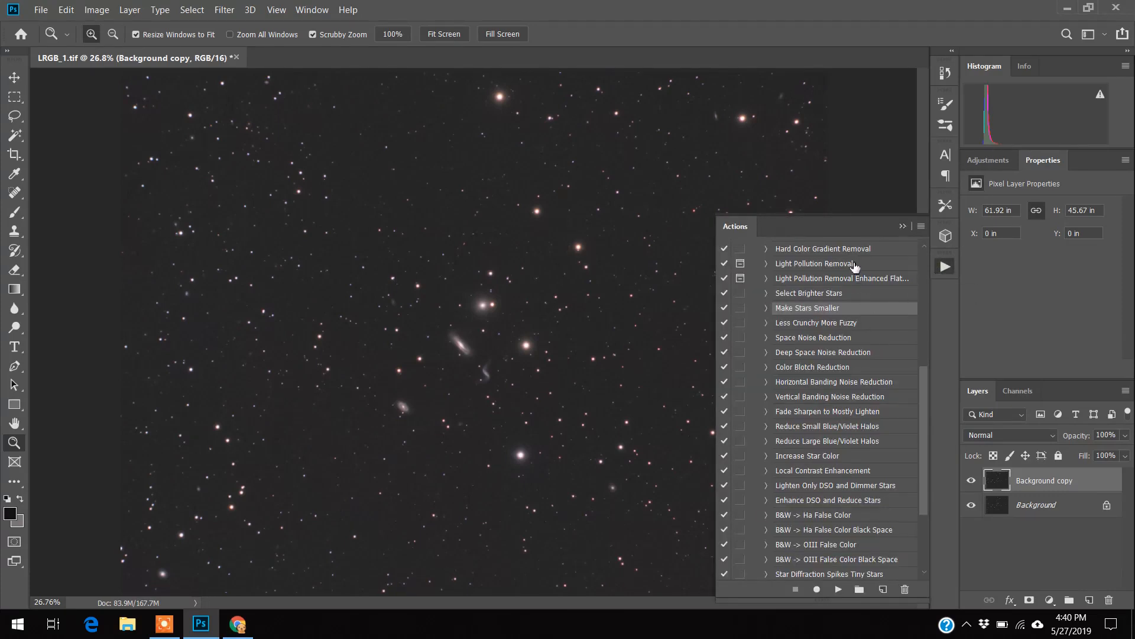
mouse_move(822, 331)
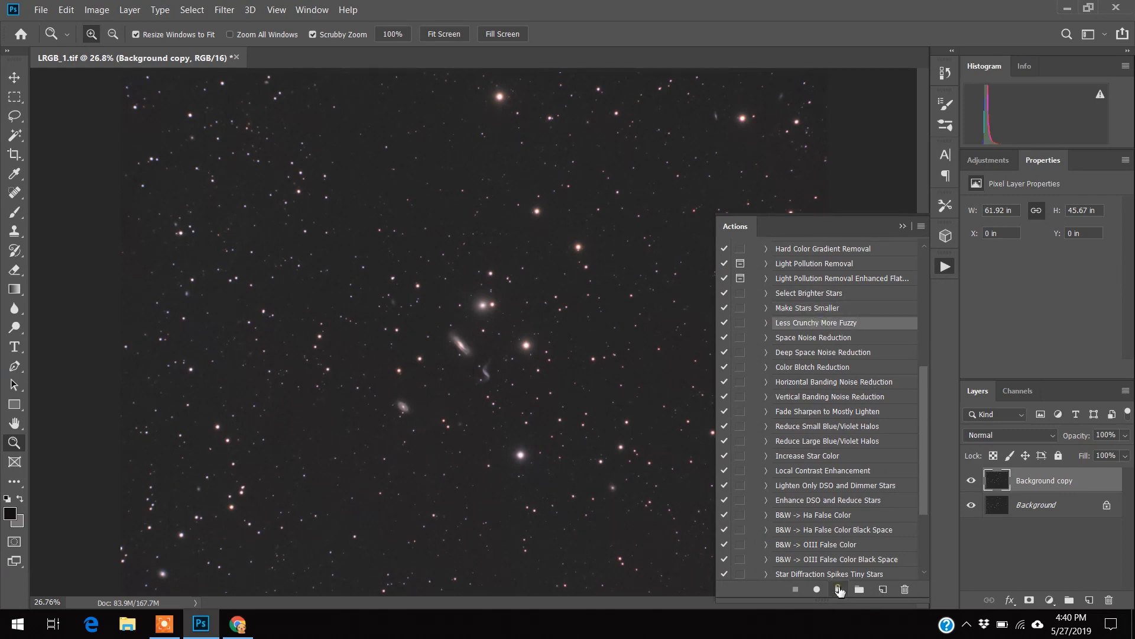
left_click(838, 589)
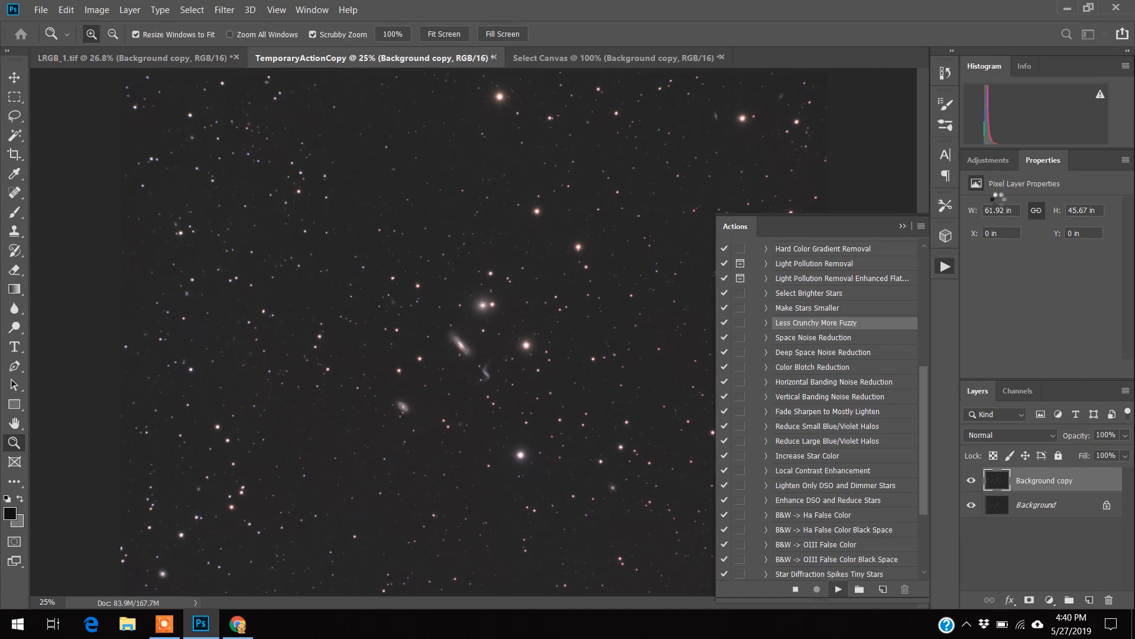
left_click(722, 57)
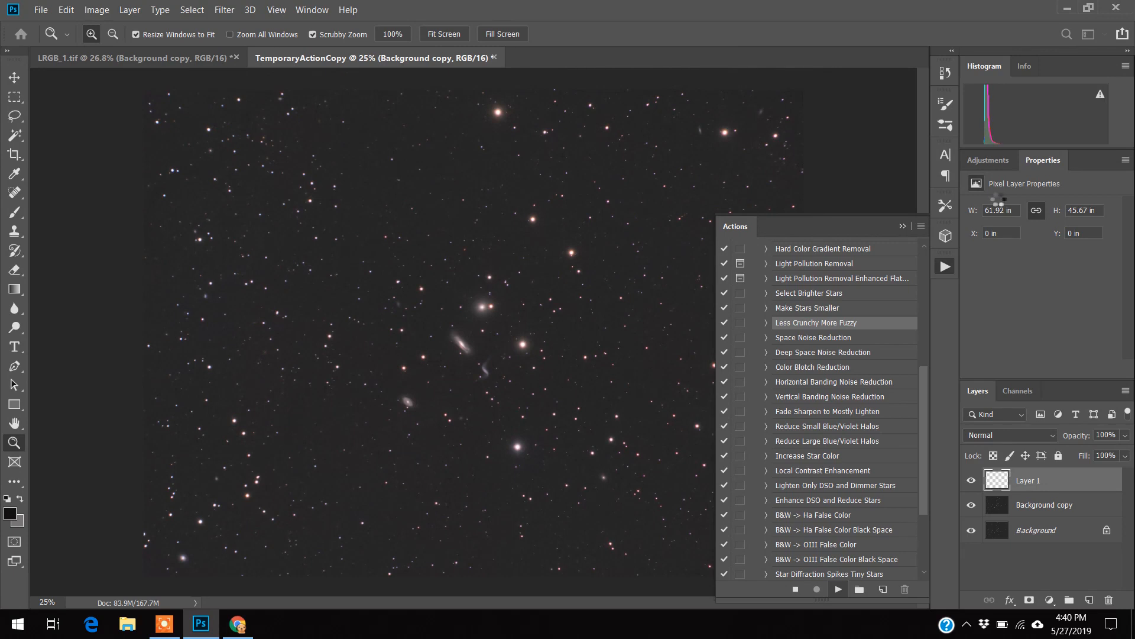
left_click(494, 58)
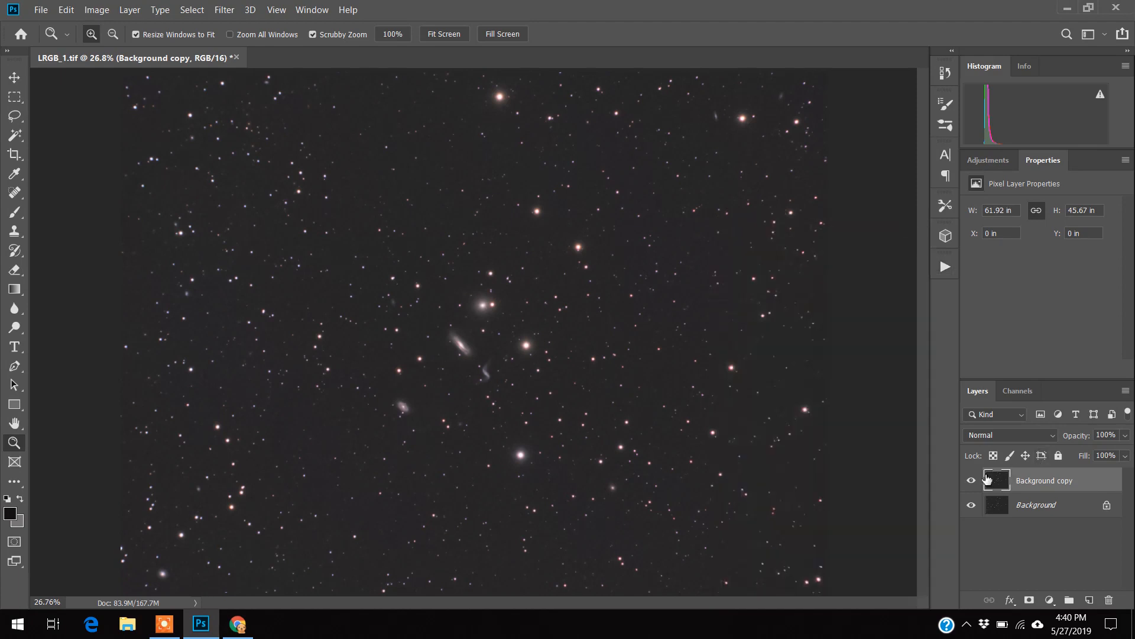
left_click(971, 480)
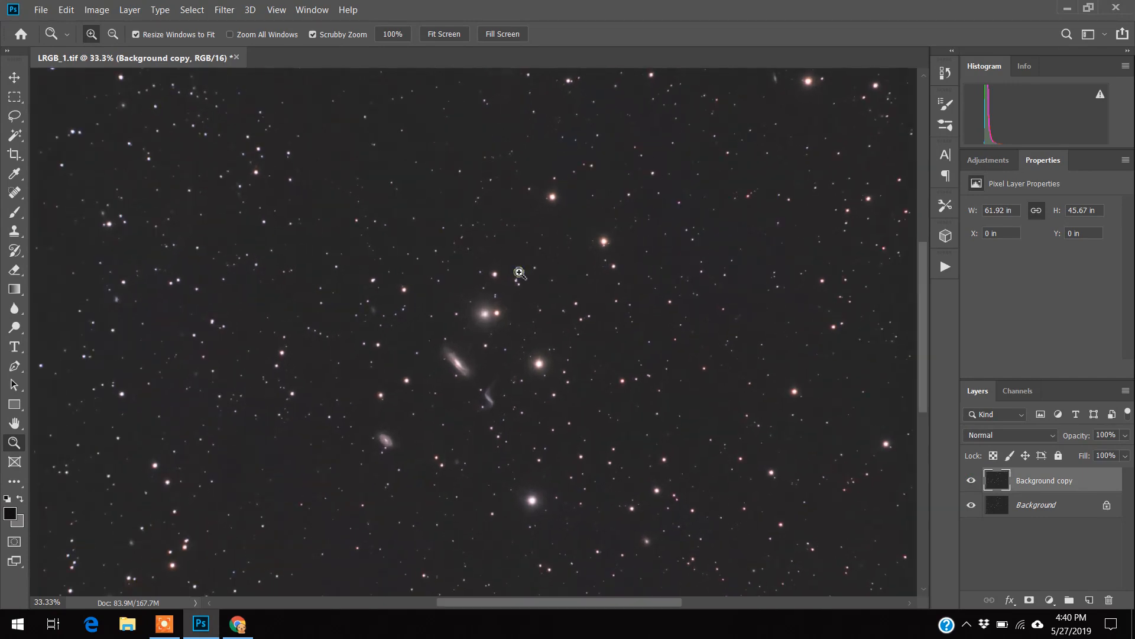
left_click(520, 272)
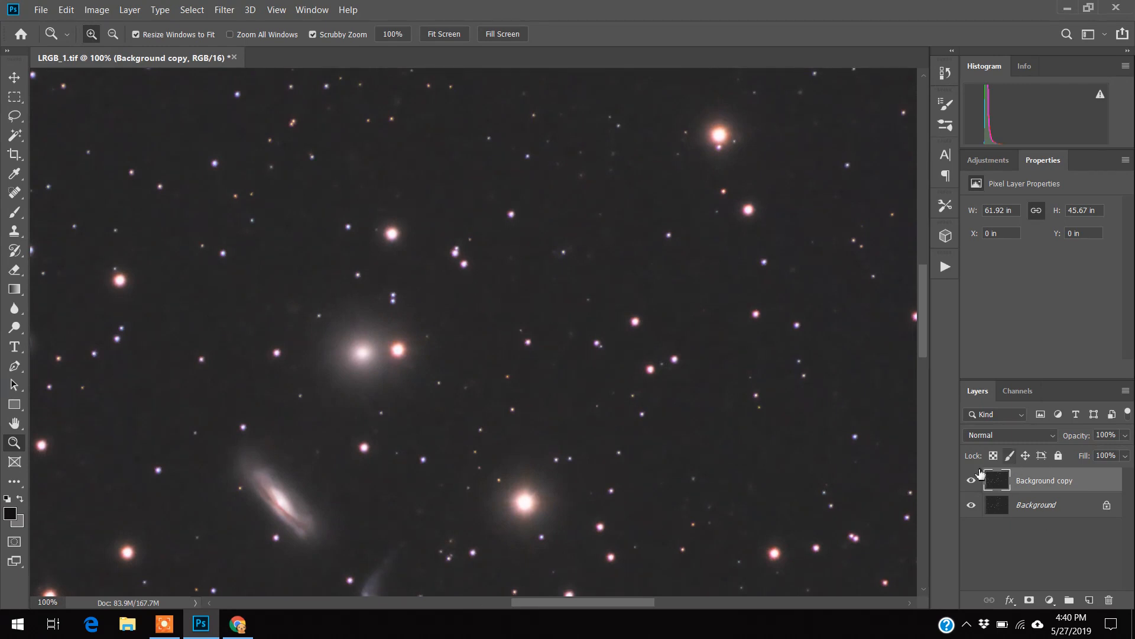
left_click(970, 481)
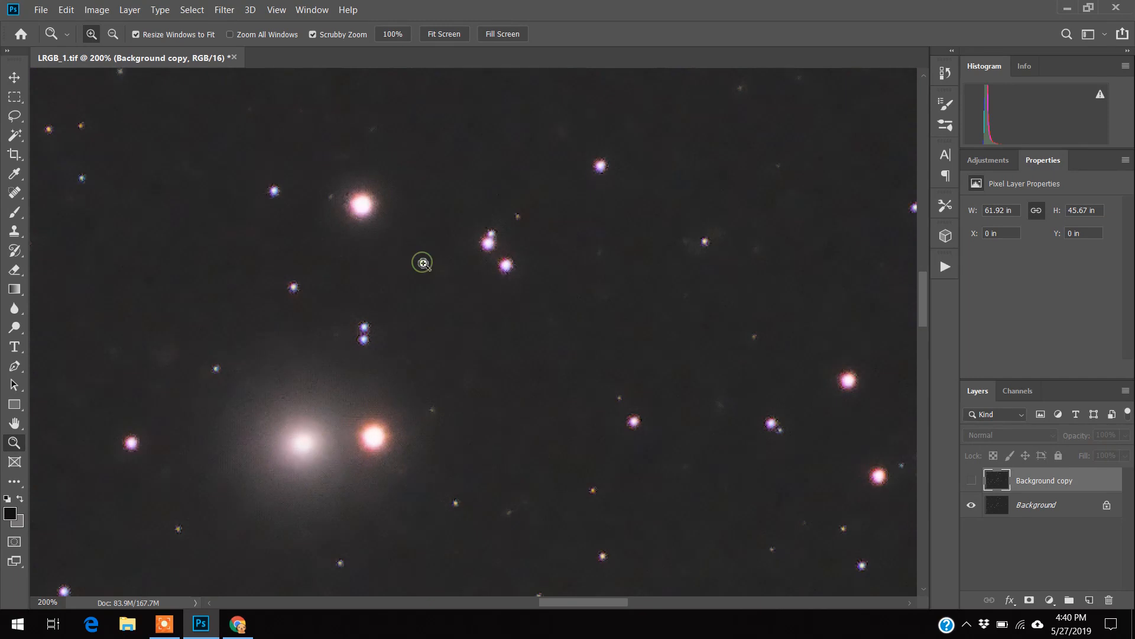
left_click(971, 481)
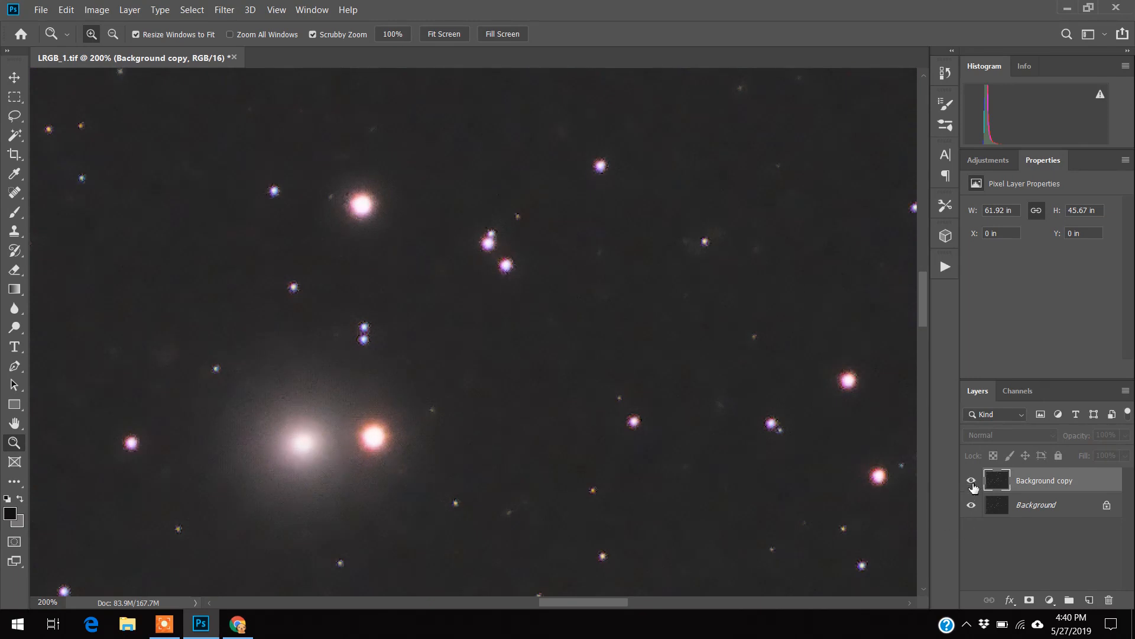
left_click(972, 480)
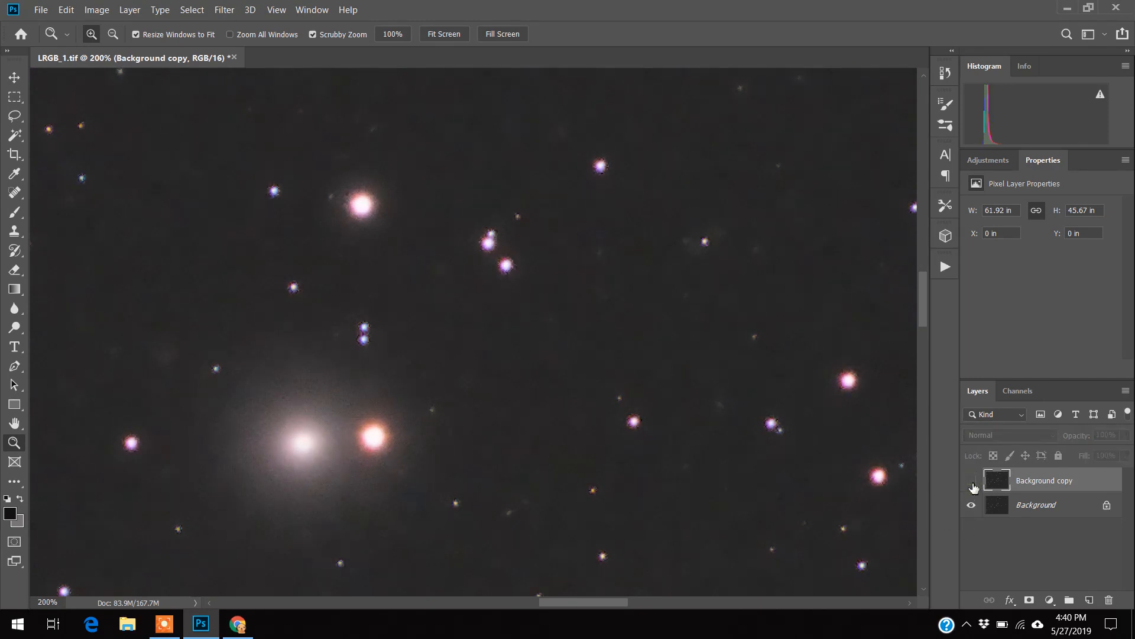
left_click(972, 480)
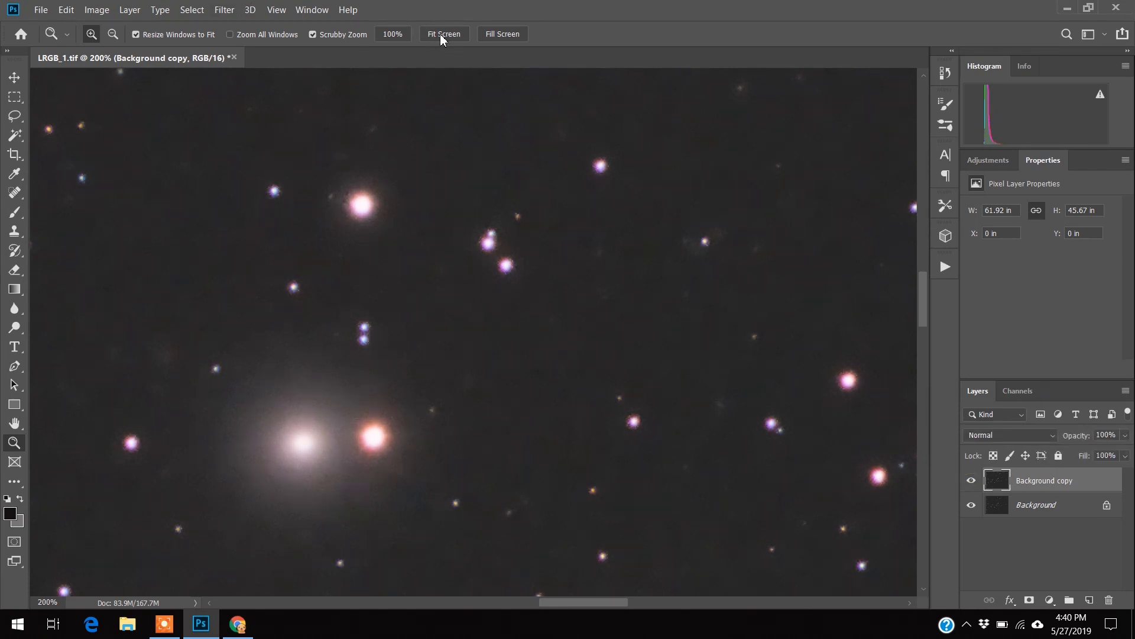
mouse_move(444, 35)
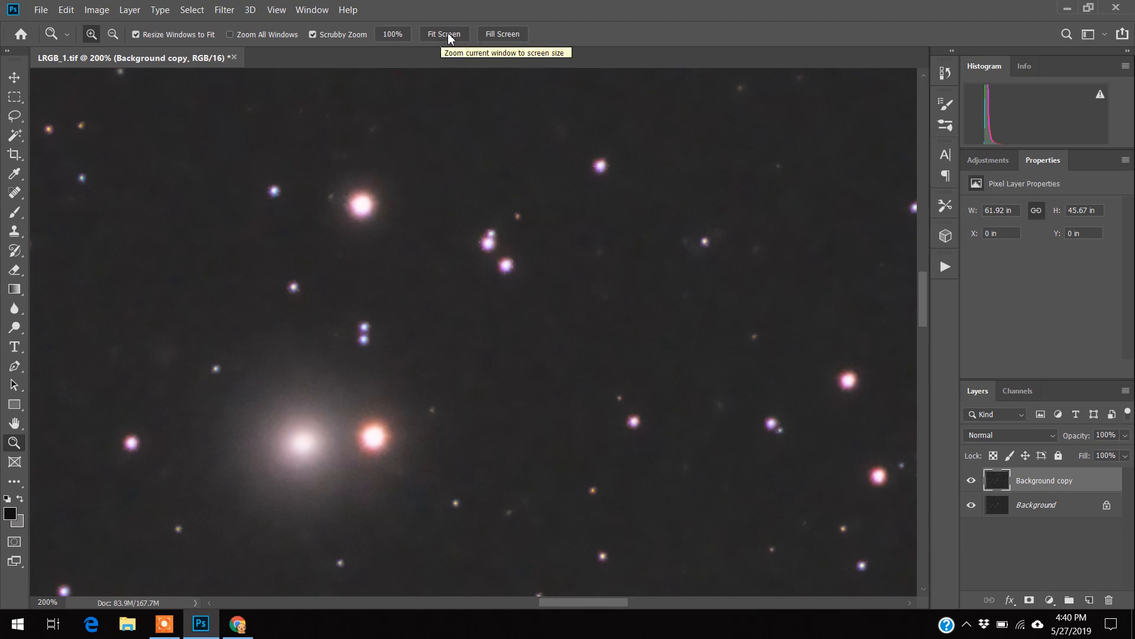
Step: Zoom out to view more of the star field with the softened copy on top
left_click(443, 34)
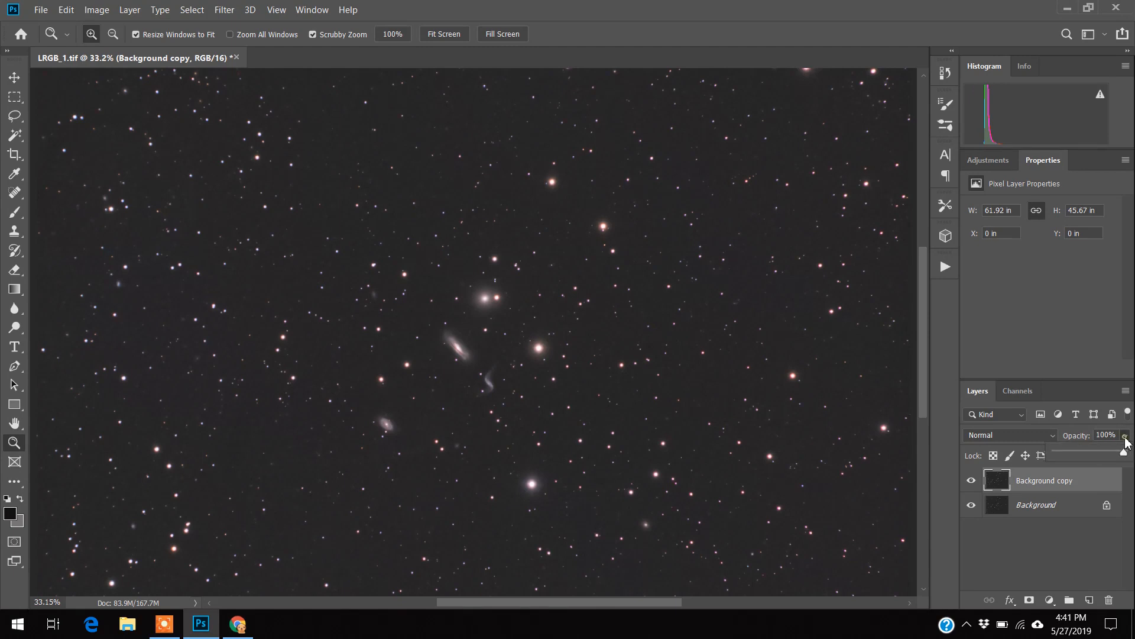
mouse_move(1123, 452)
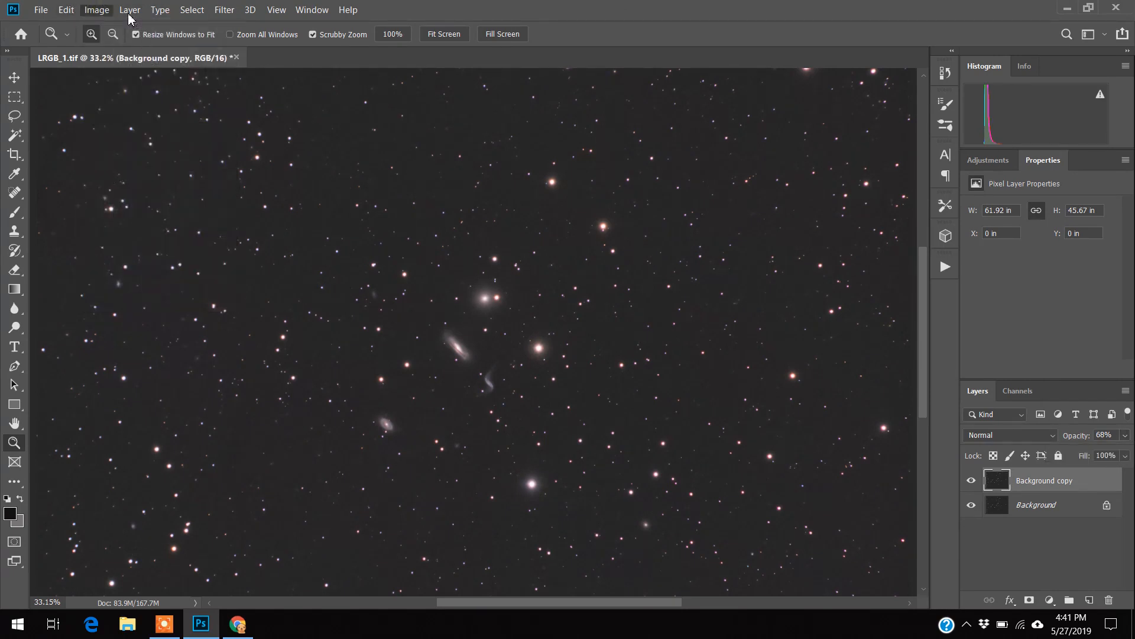
Step: Go to the Layer menu to flatten the image into a single Background layer
left_click(129, 9)
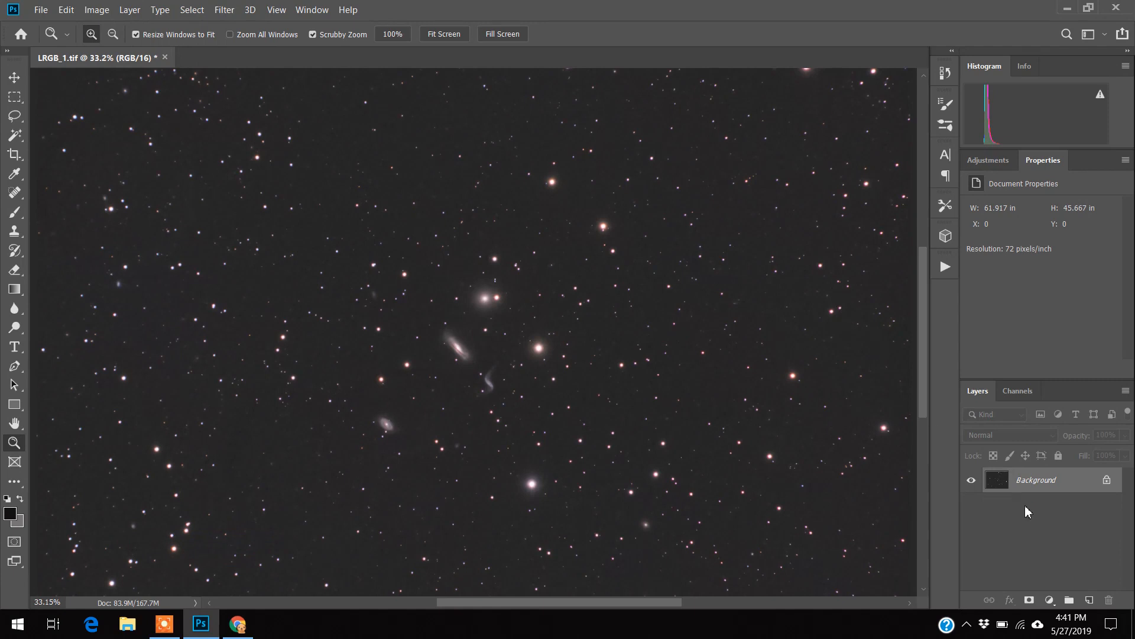
mouse_move(180, 606)
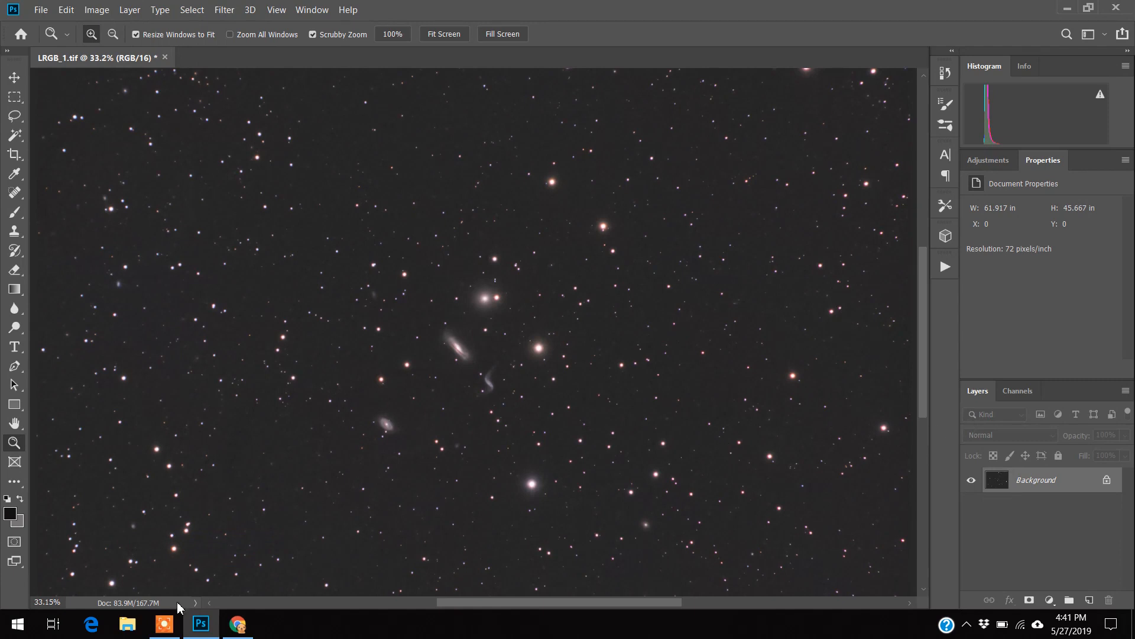